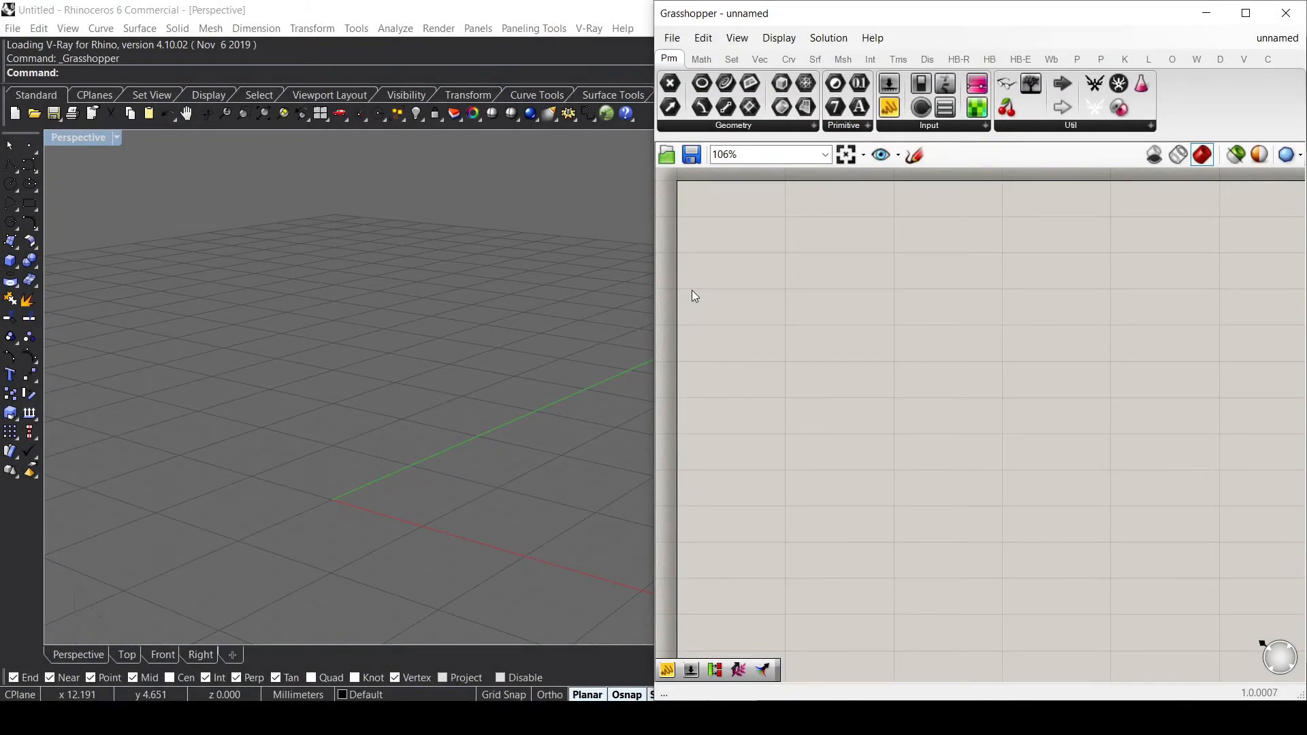
mouse_move(771, 326)
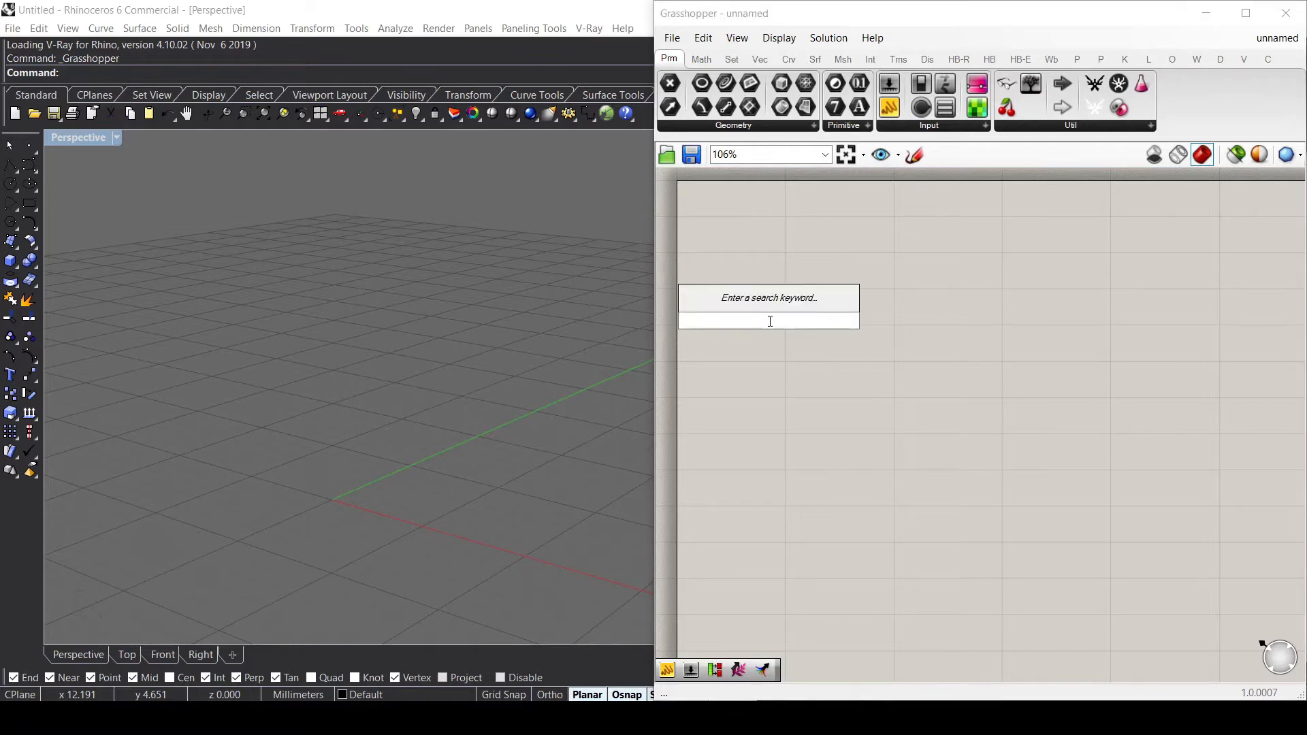
Place a Rectangle component and check its default rectangle preview at the Rhino origin.
left_click(769, 297)
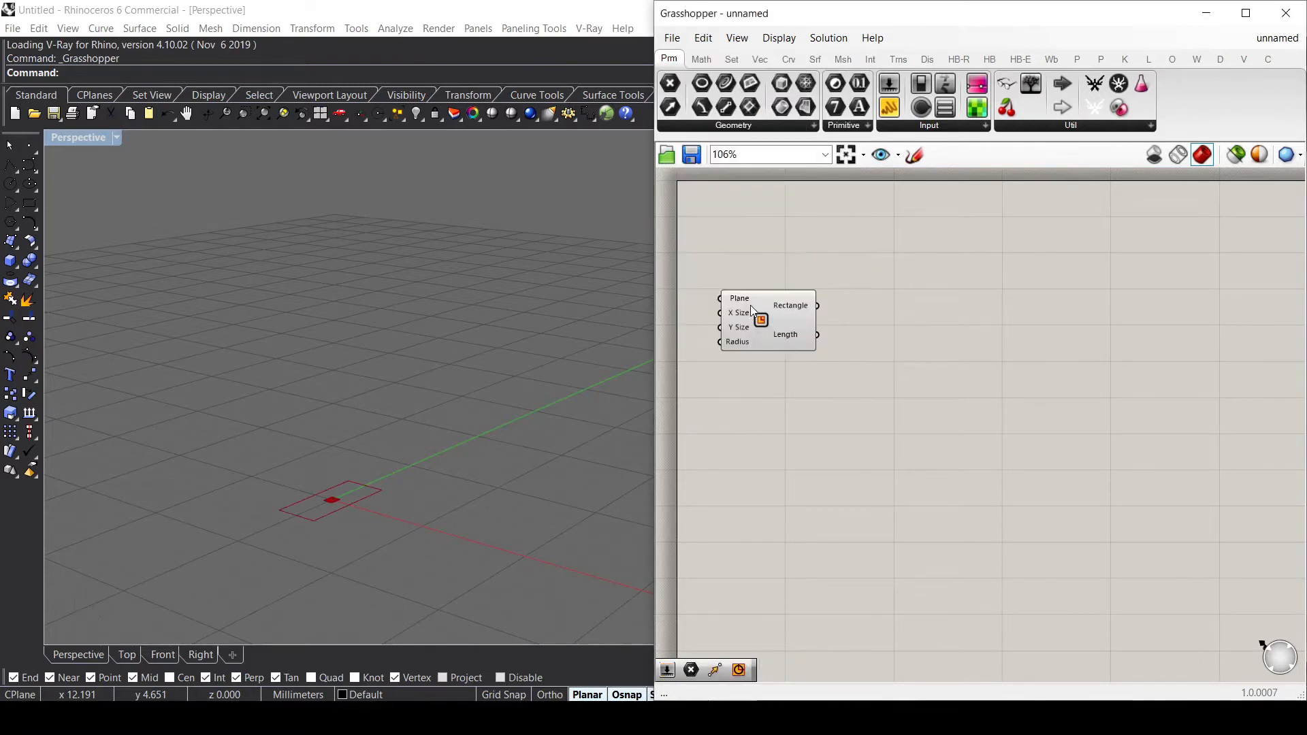
left_click(766, 320)
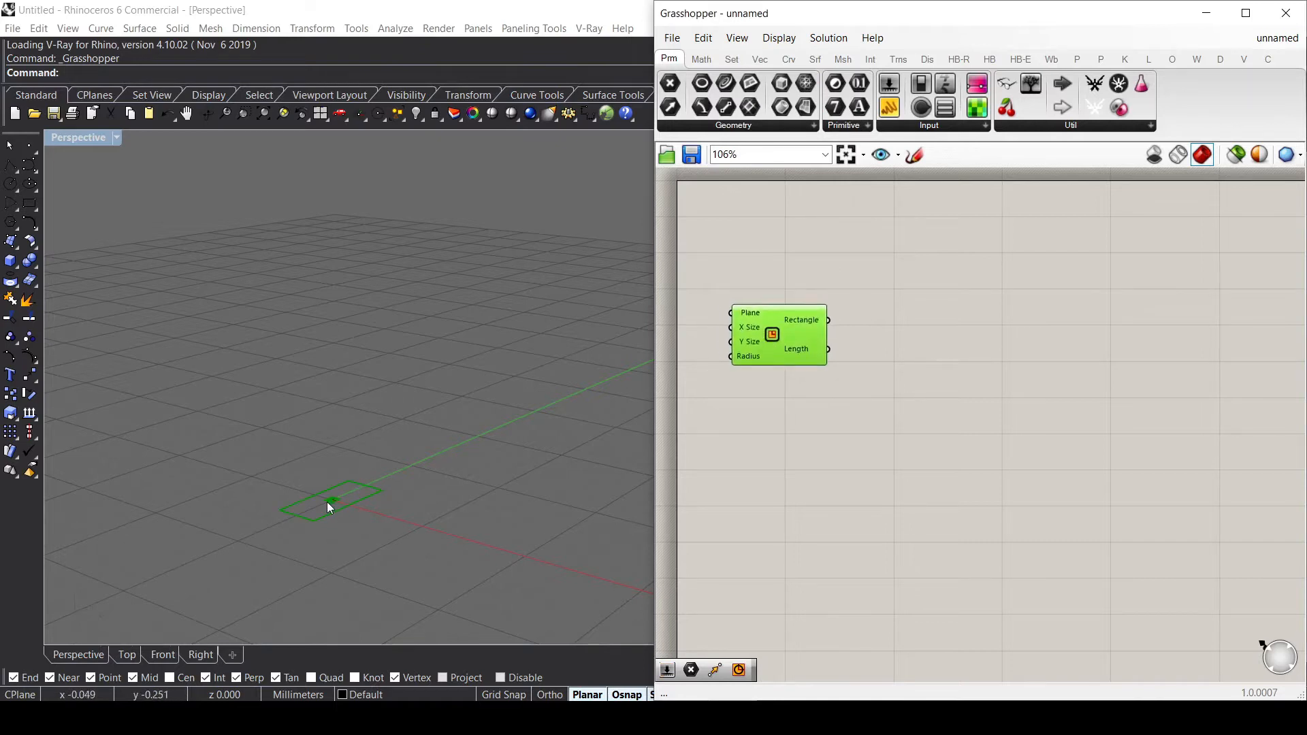
mouse_move(314, 271)
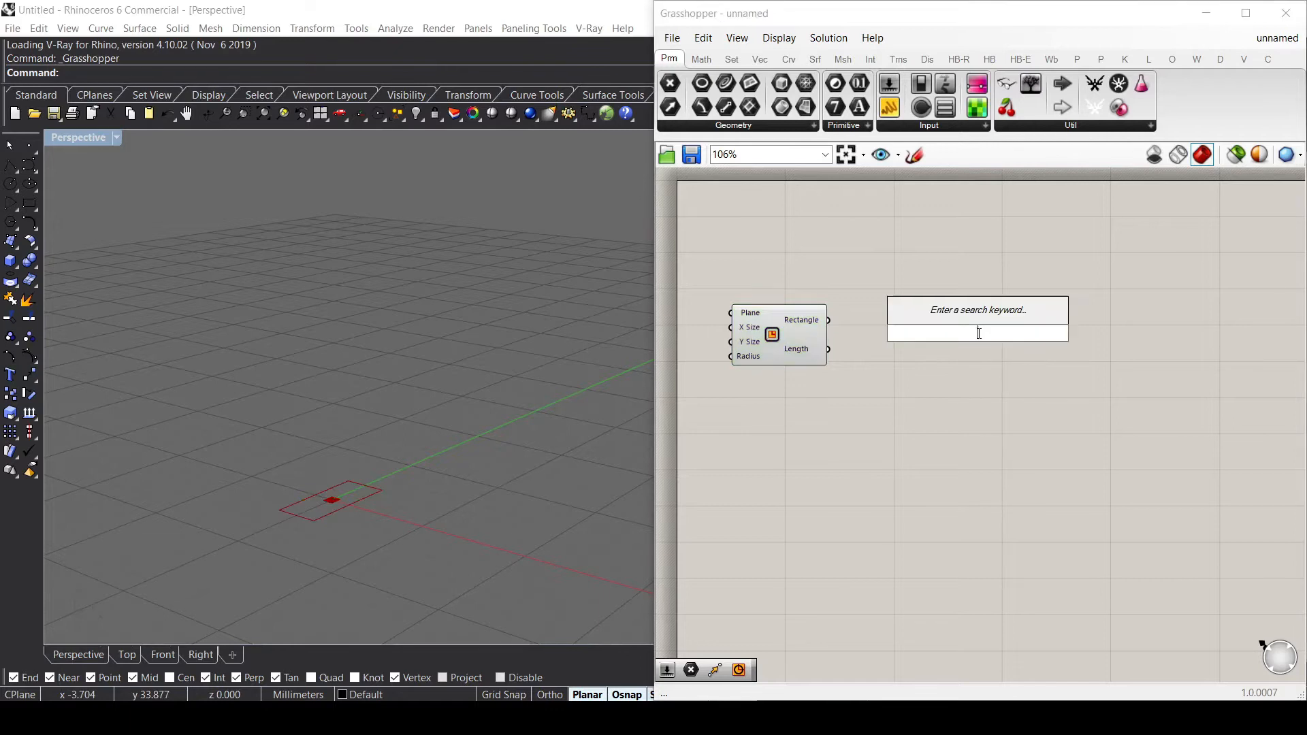
Add a Move component for the rectangle, driven by a Unit Z motion vector.
type("move")
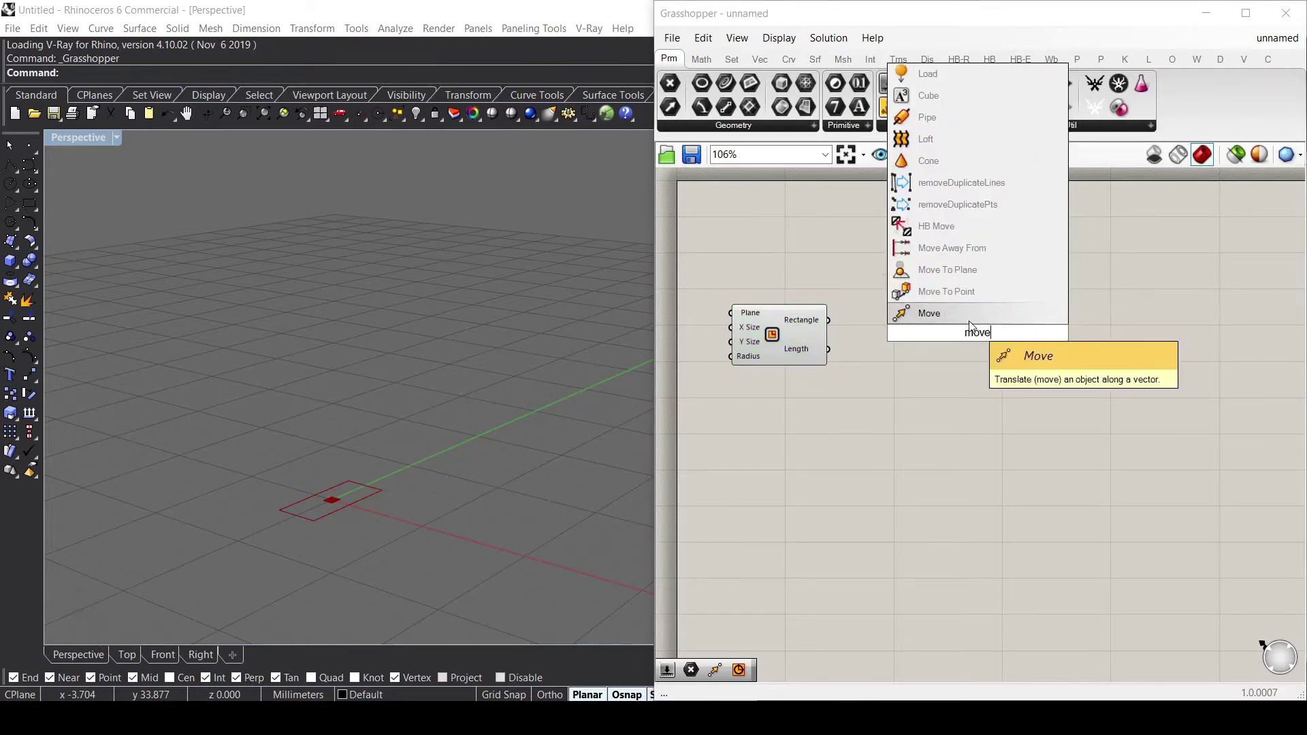
left_click(928, 313)
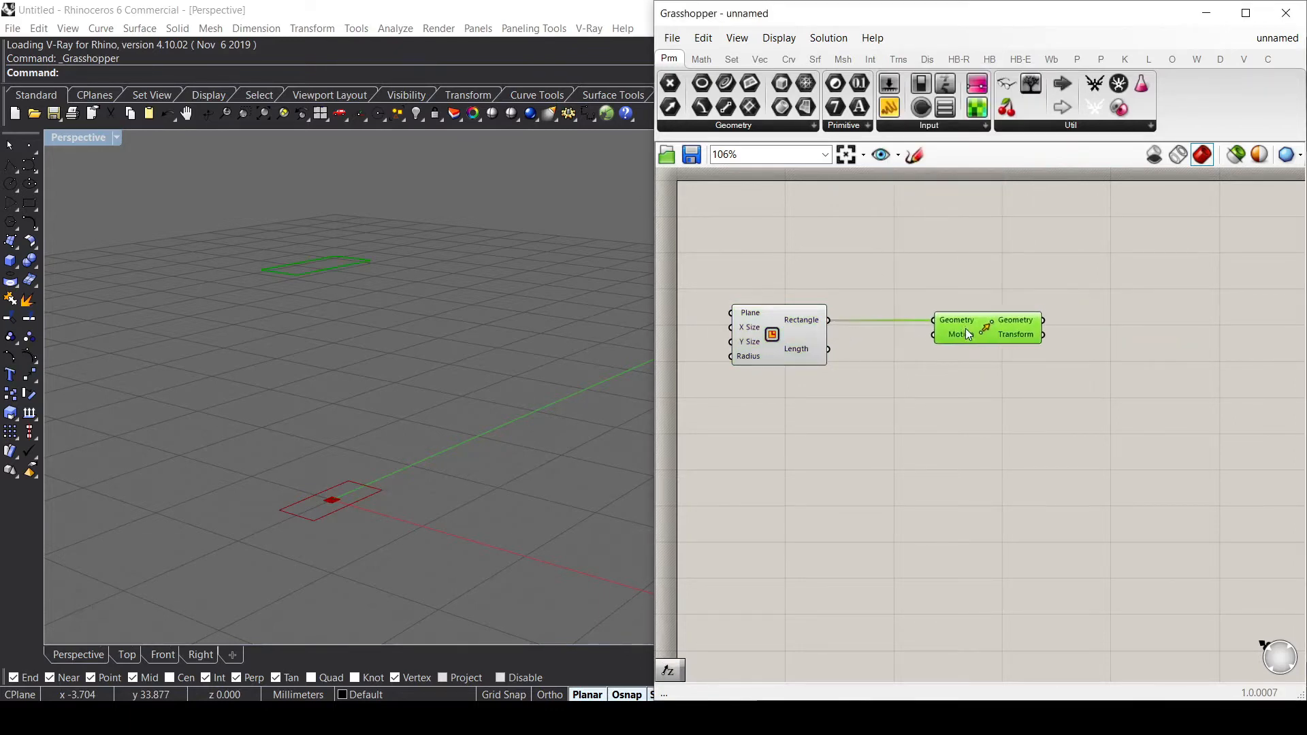
mouse_move(963, 320)
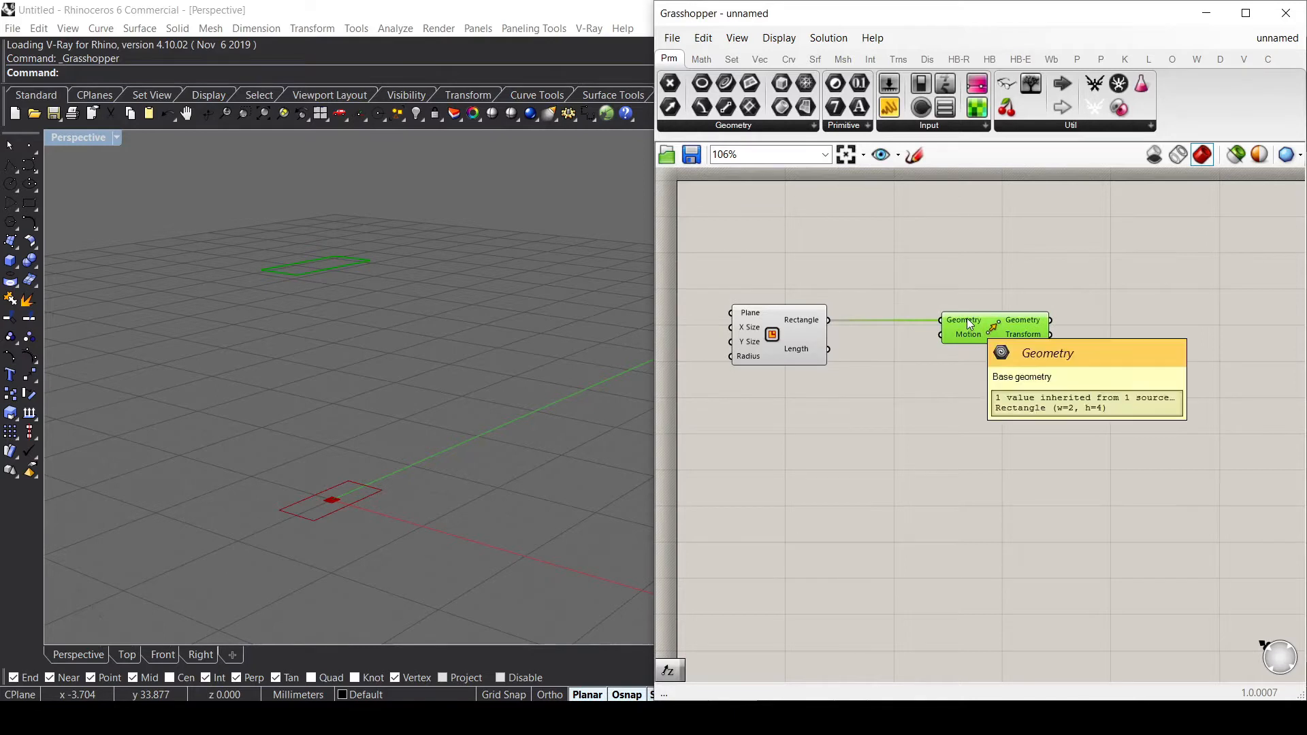
mouse_move(968, 335)
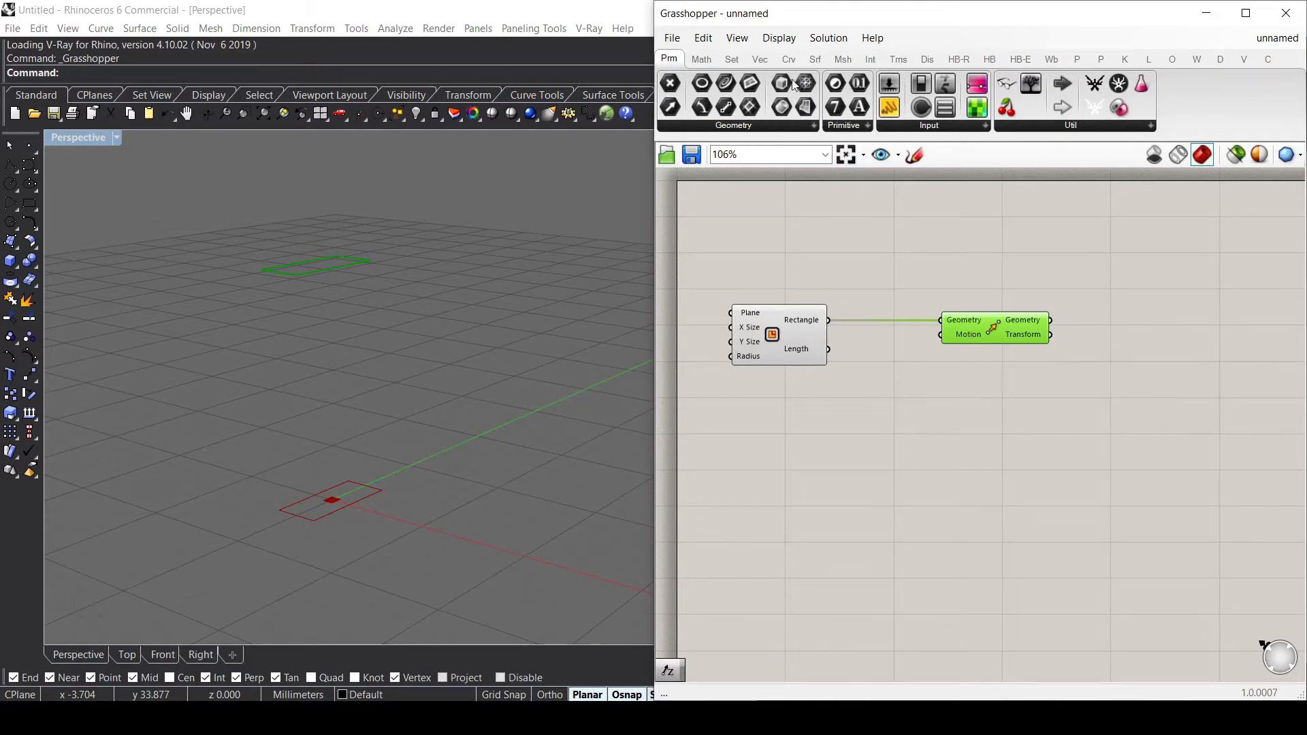
left_click(759, 59)
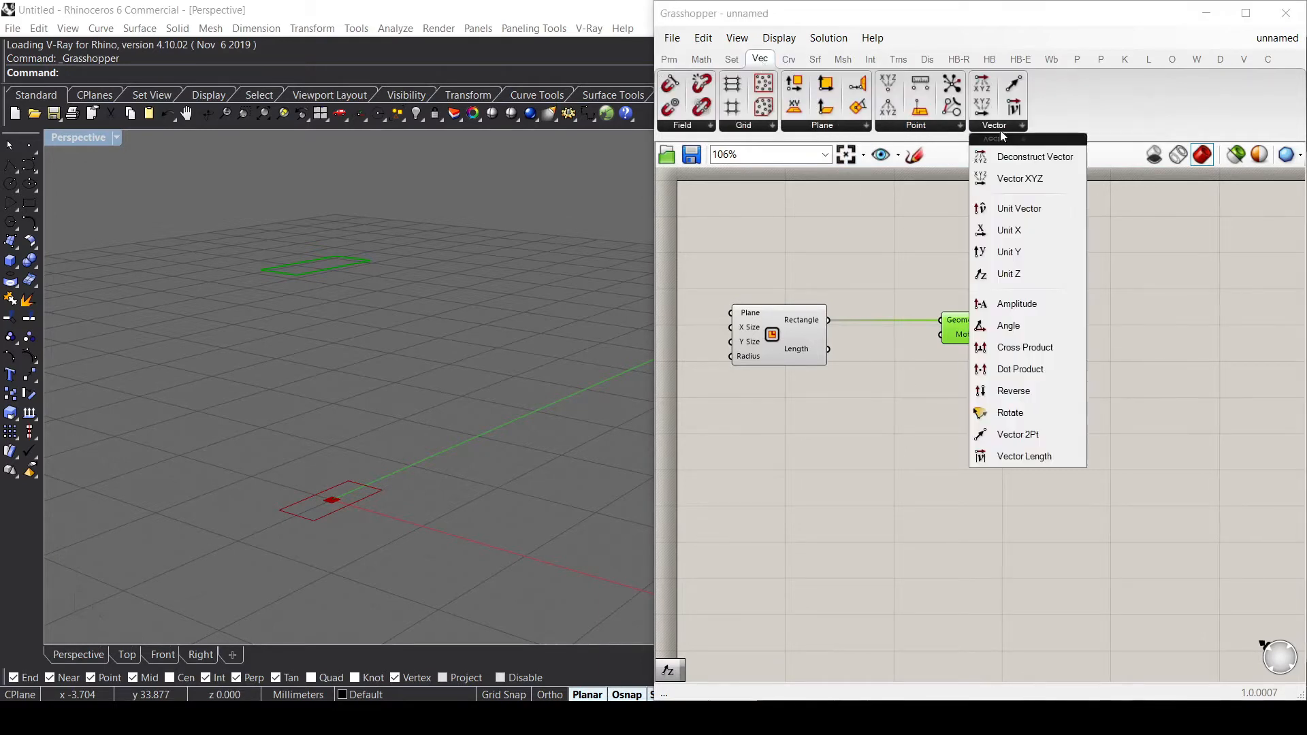
mouse_move(893, 415)
type("z")
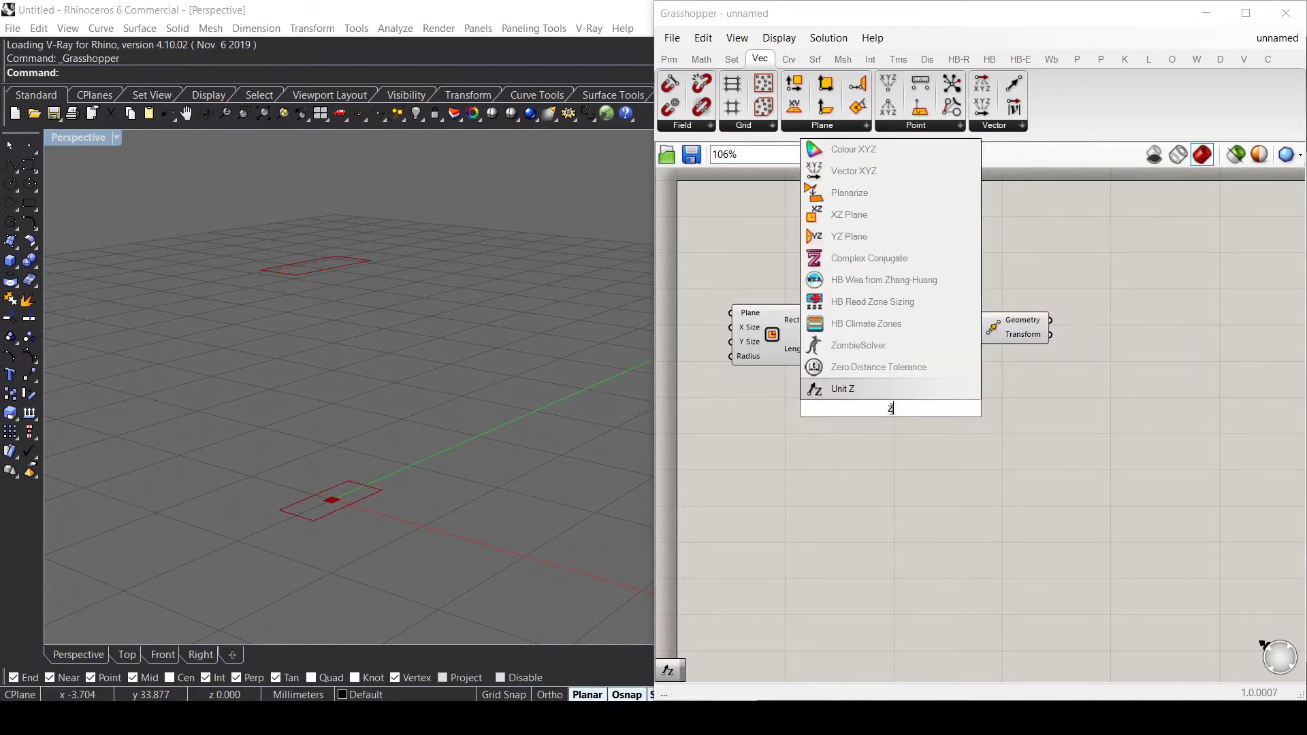
mouse_move(854, 390)
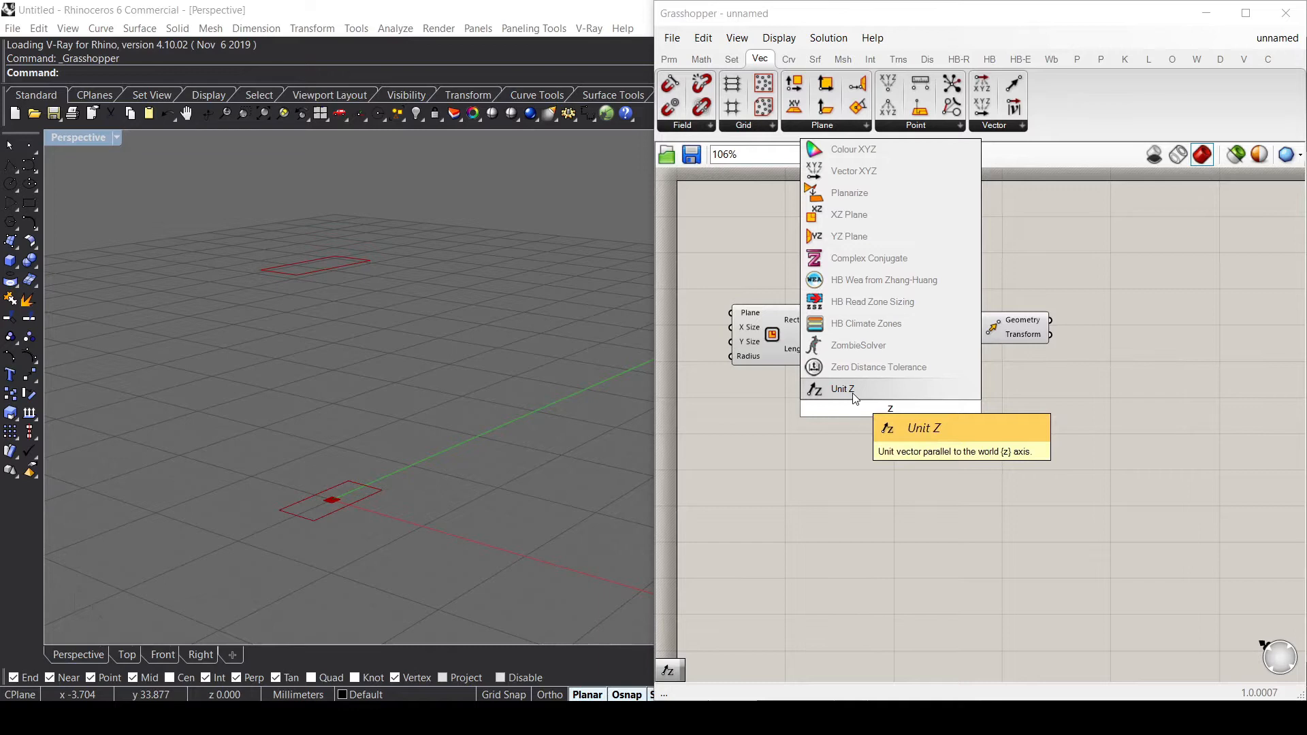
left_click(842, 388)
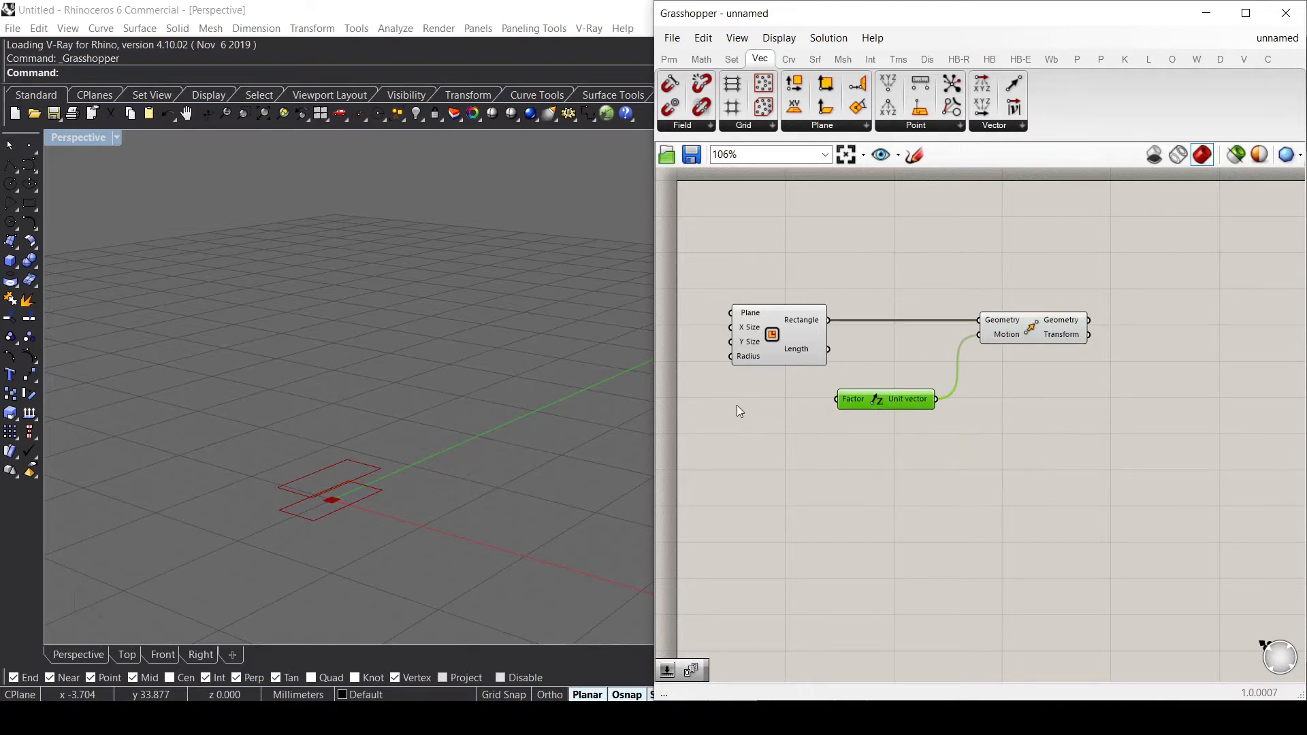
Add a Series driving the Unit Z factor and preview the ten stacked rectangles.
type("ser")
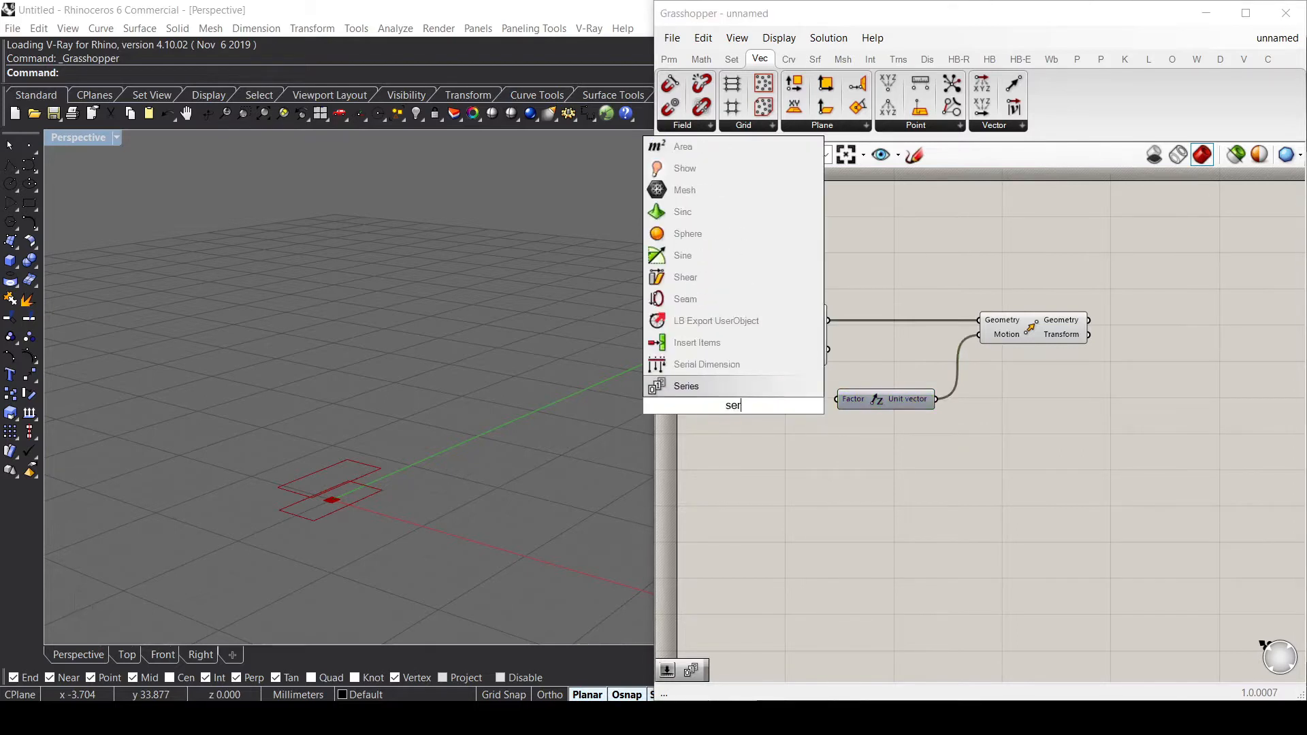
left_click(685, 386)
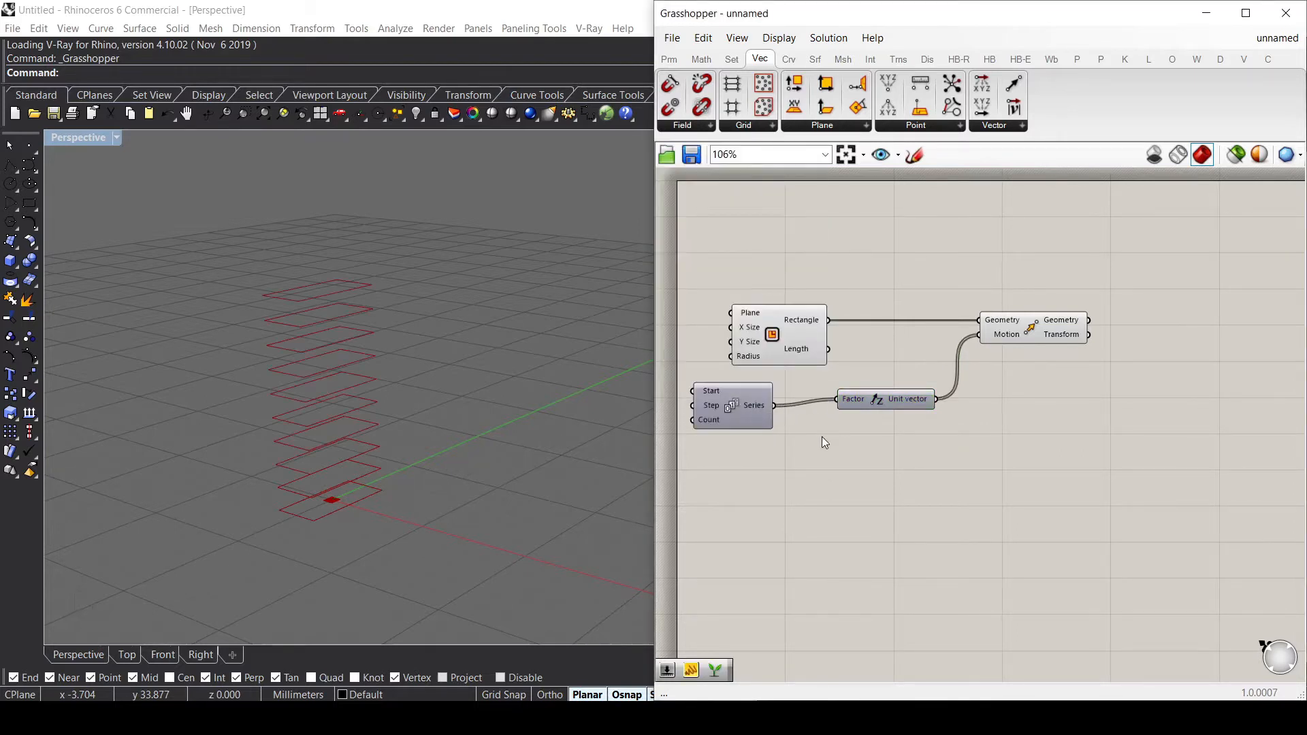
mouse_move(357, 425)
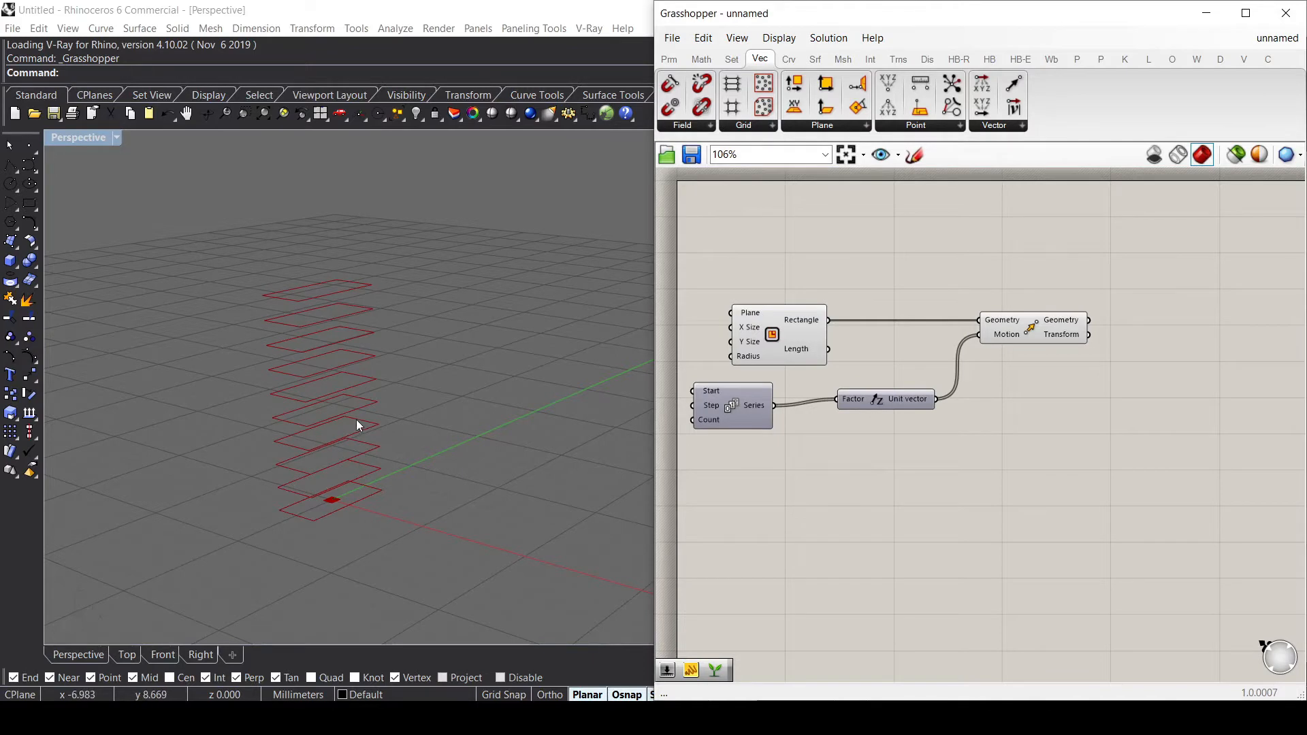
left_click(738, 402)
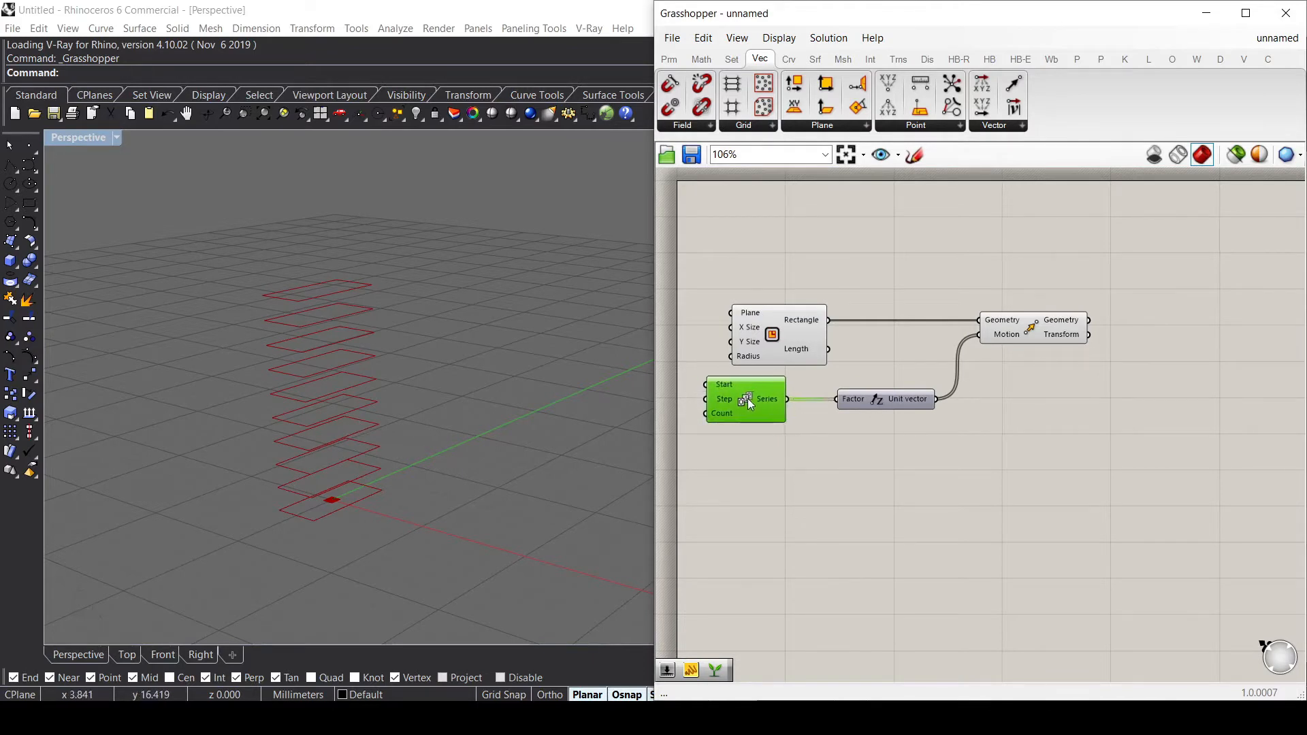
left_click(1033, 327)
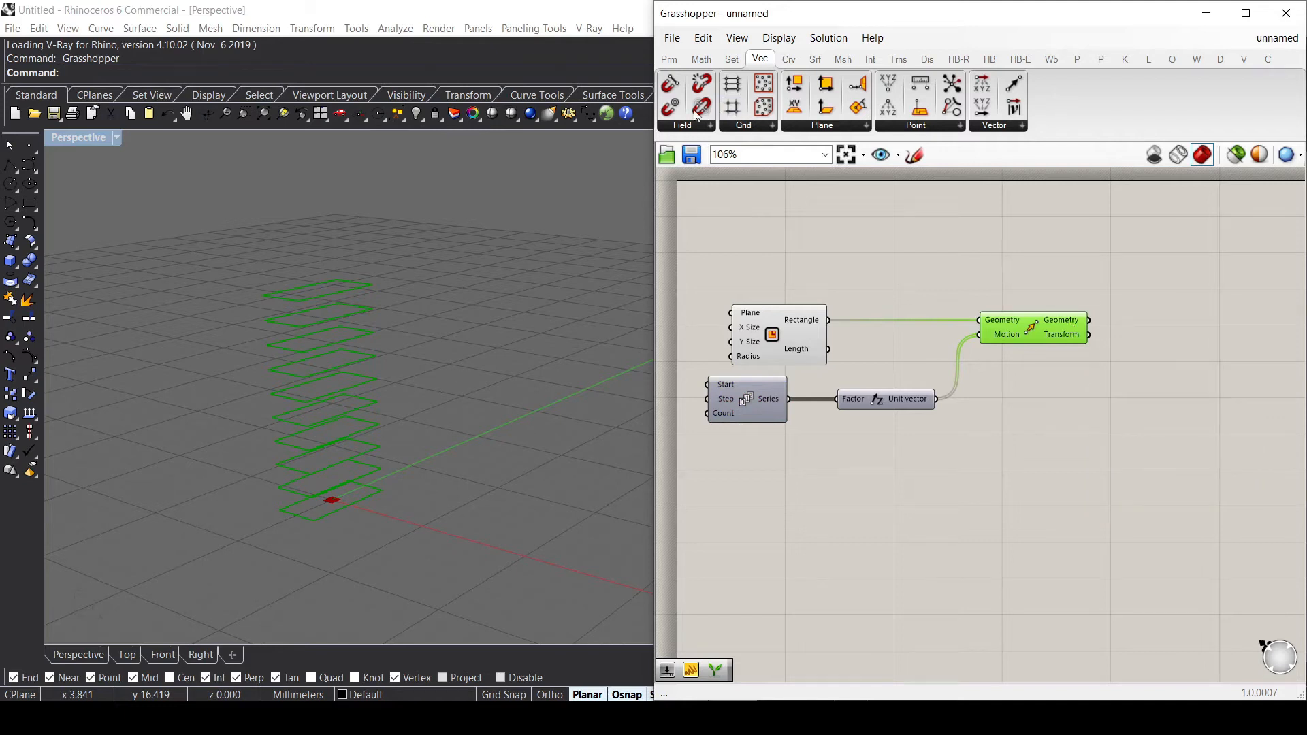
left_click(668, 58)
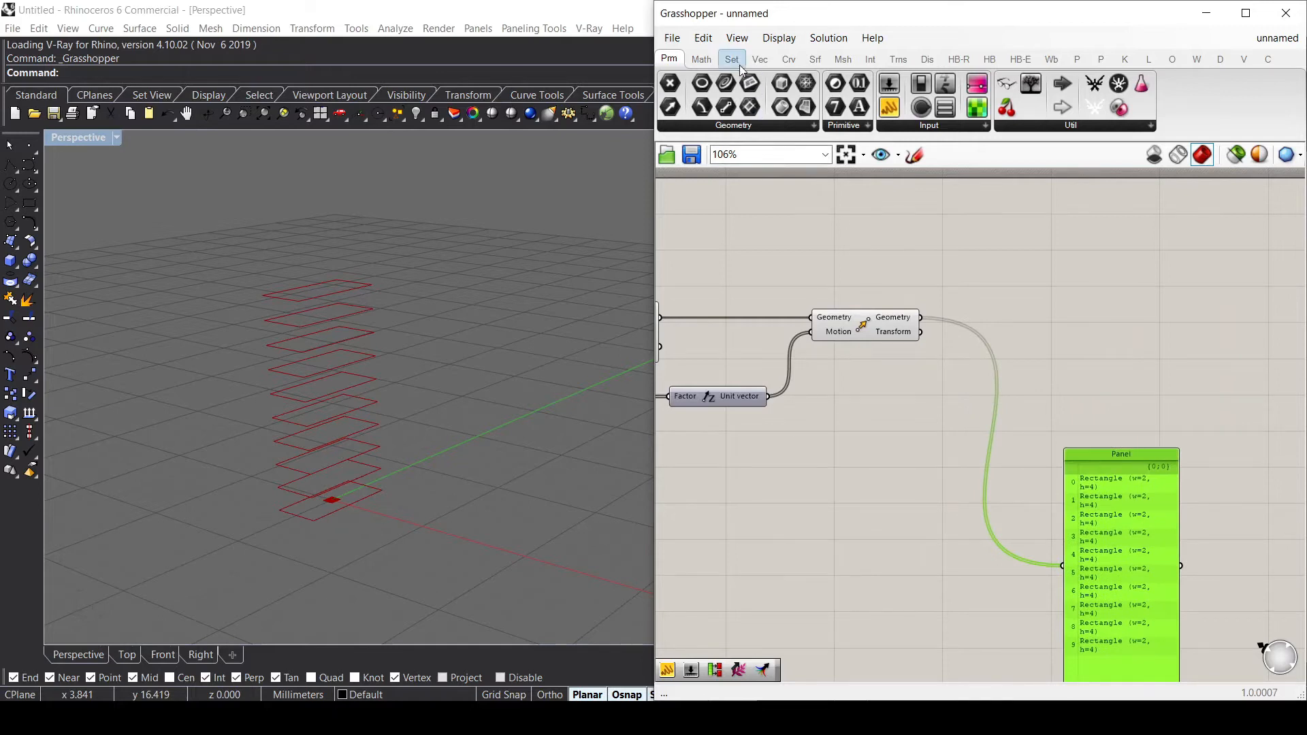
Split the moved rectangles into chunks of 3 and 7 with Partition List.
left_click(732, 58)
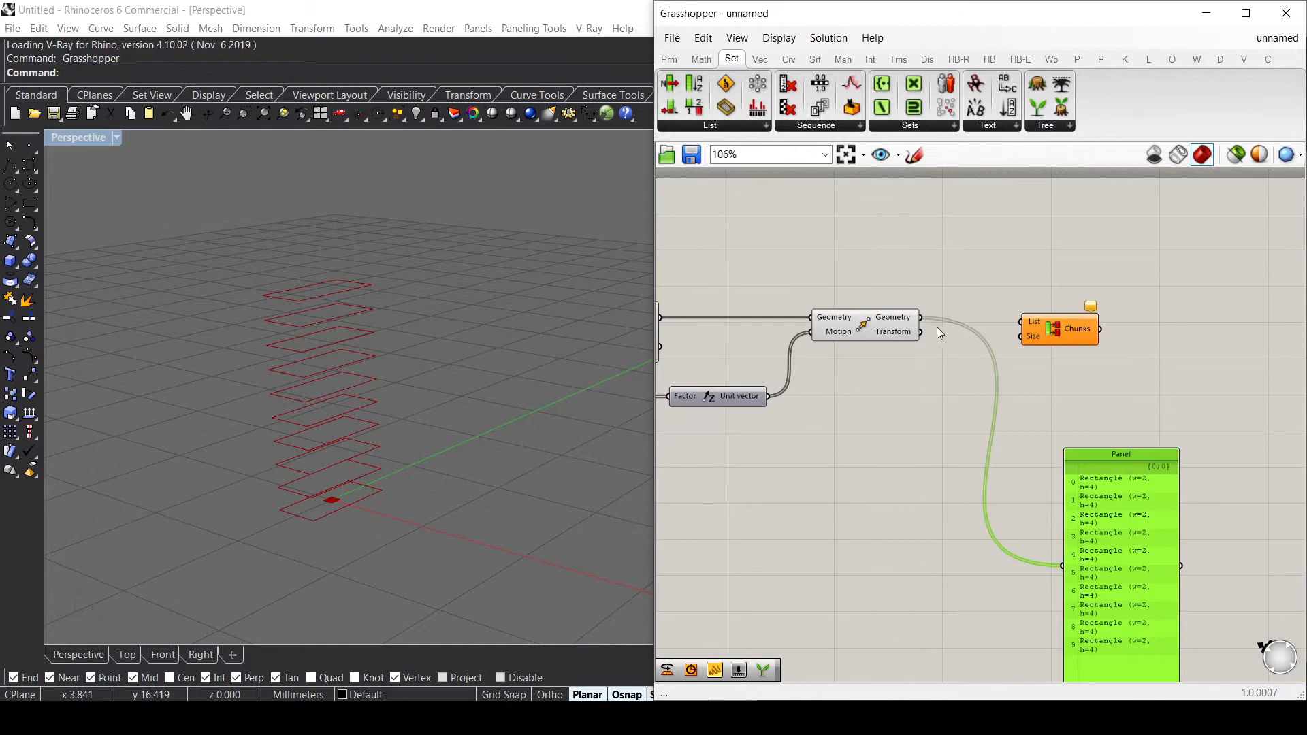
left_click(1057, 324)
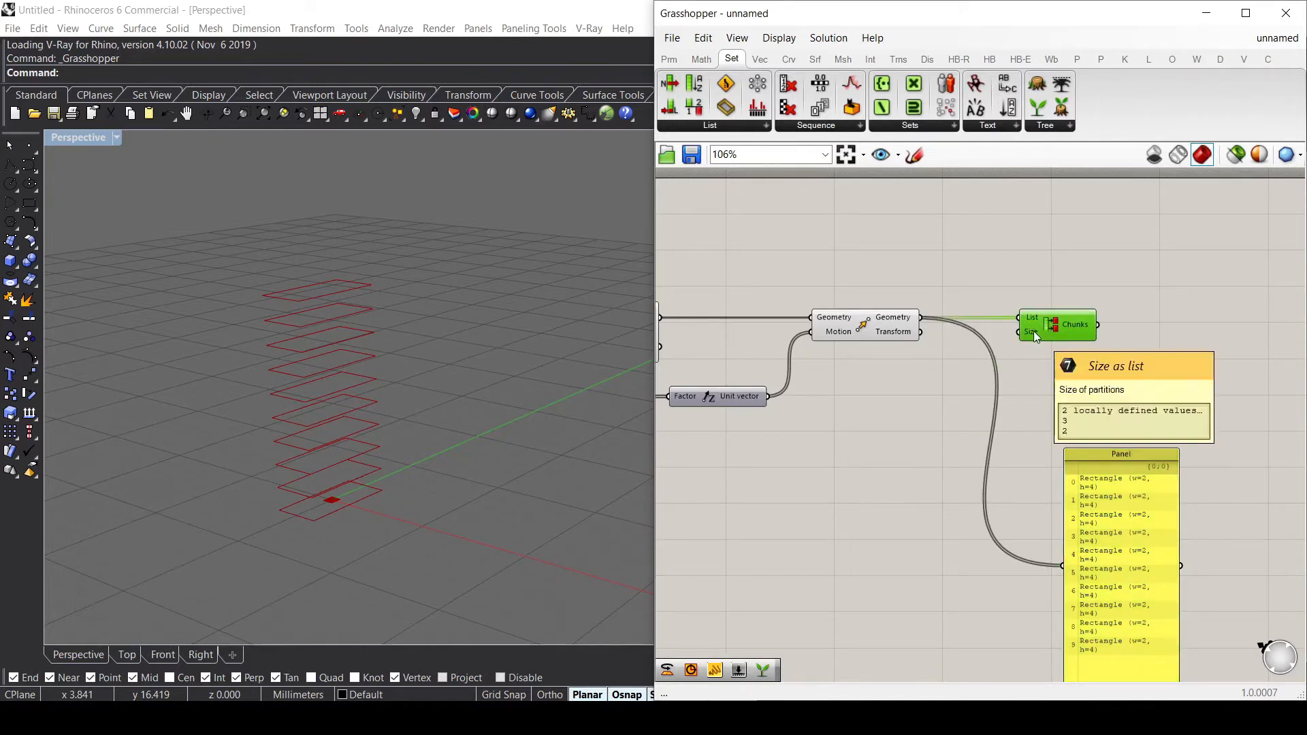
right_click(1030, 331)
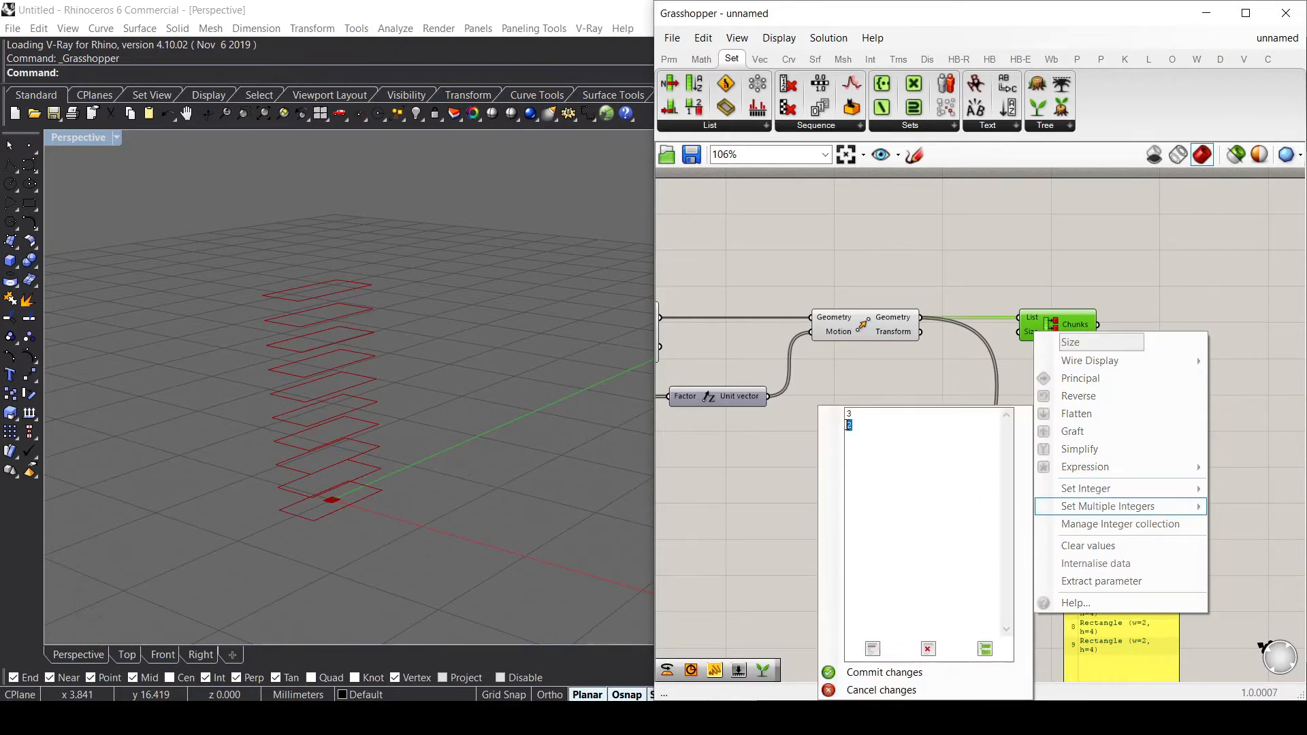
type("7")
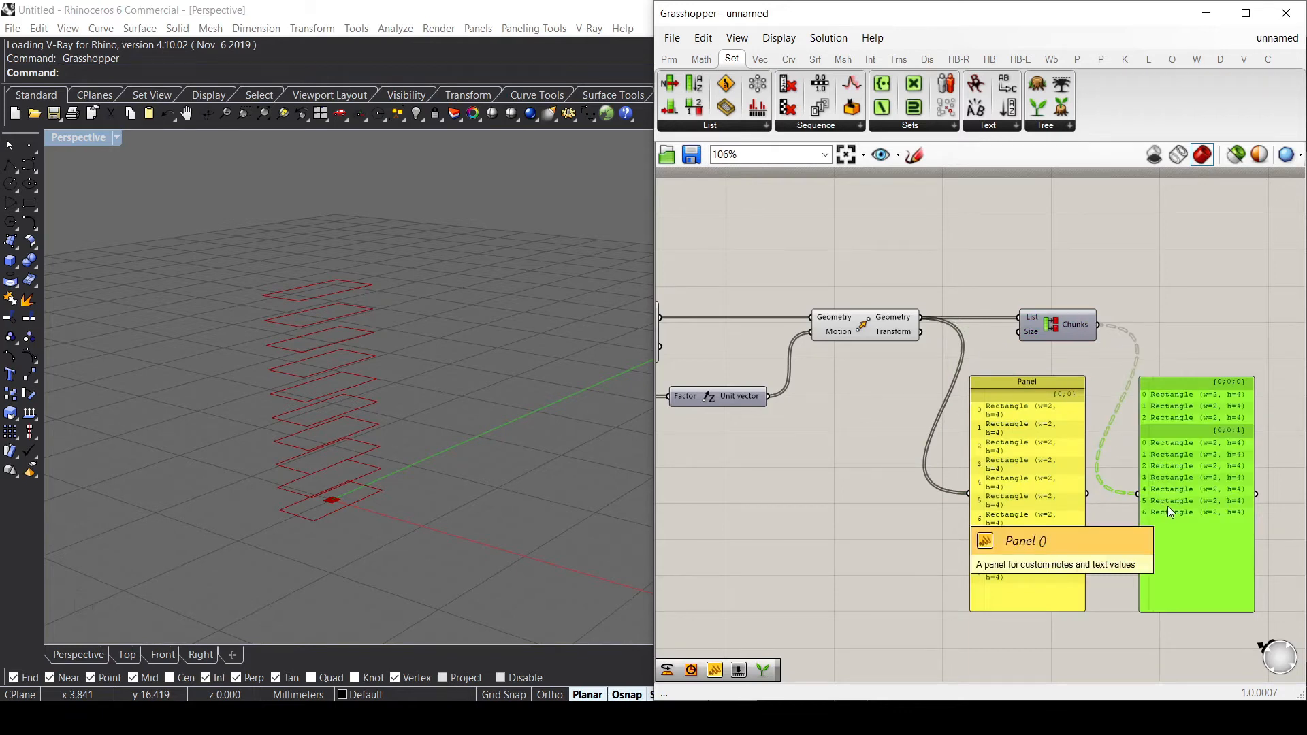
mouse_move(1168, 370)
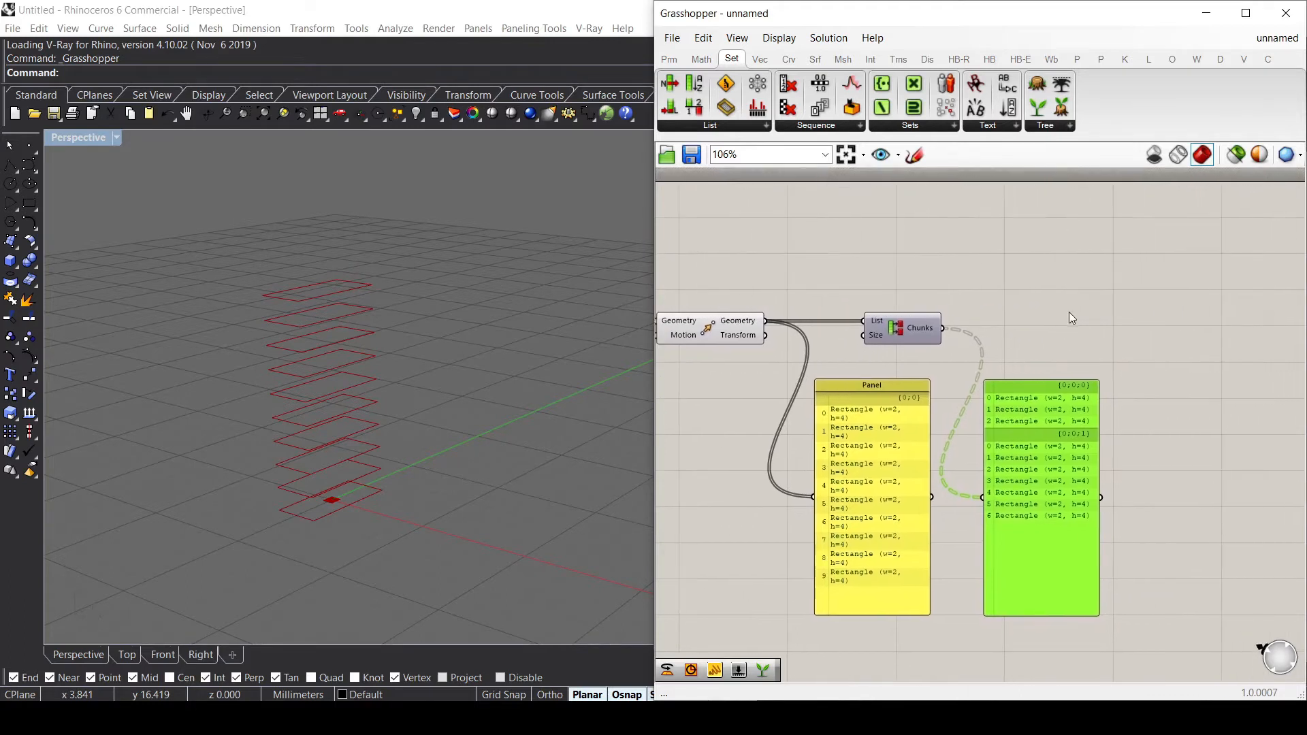
Add a Graft Tree component to put each partitioned rectangle in its own branch.
type("graf")
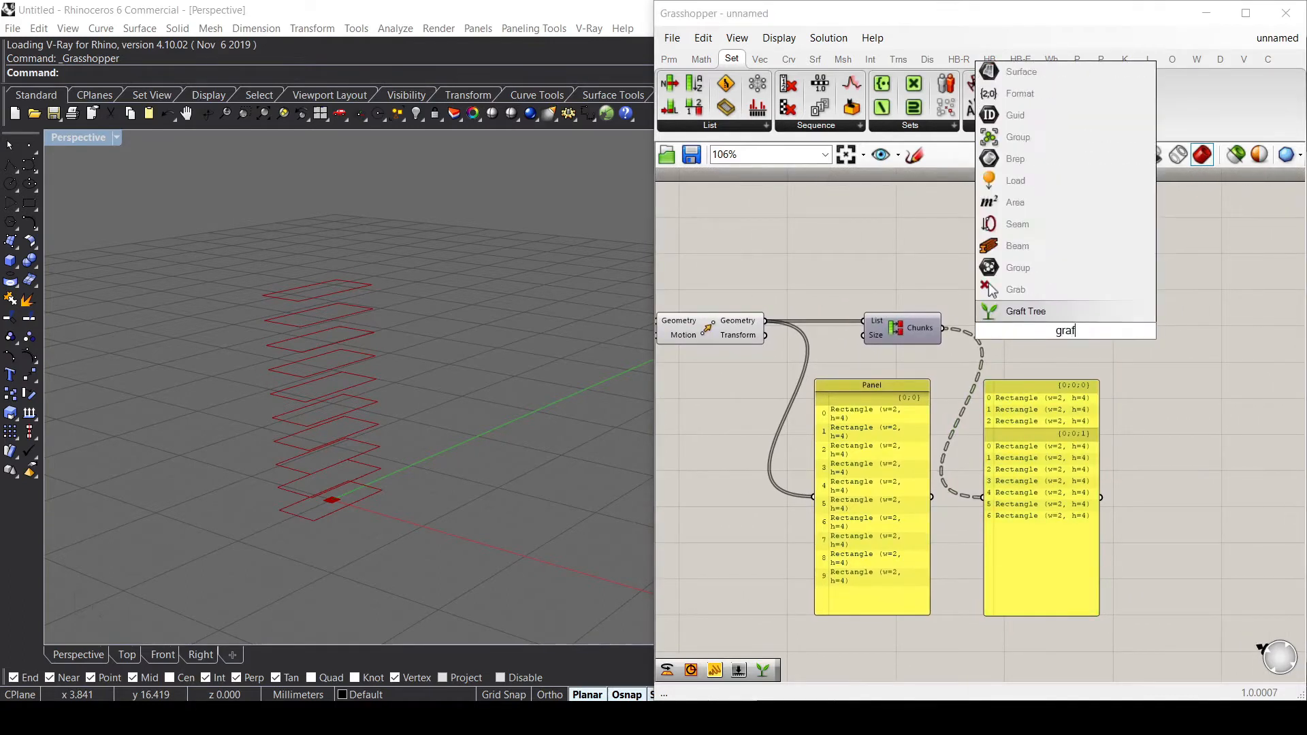
left_click(1025, 311)
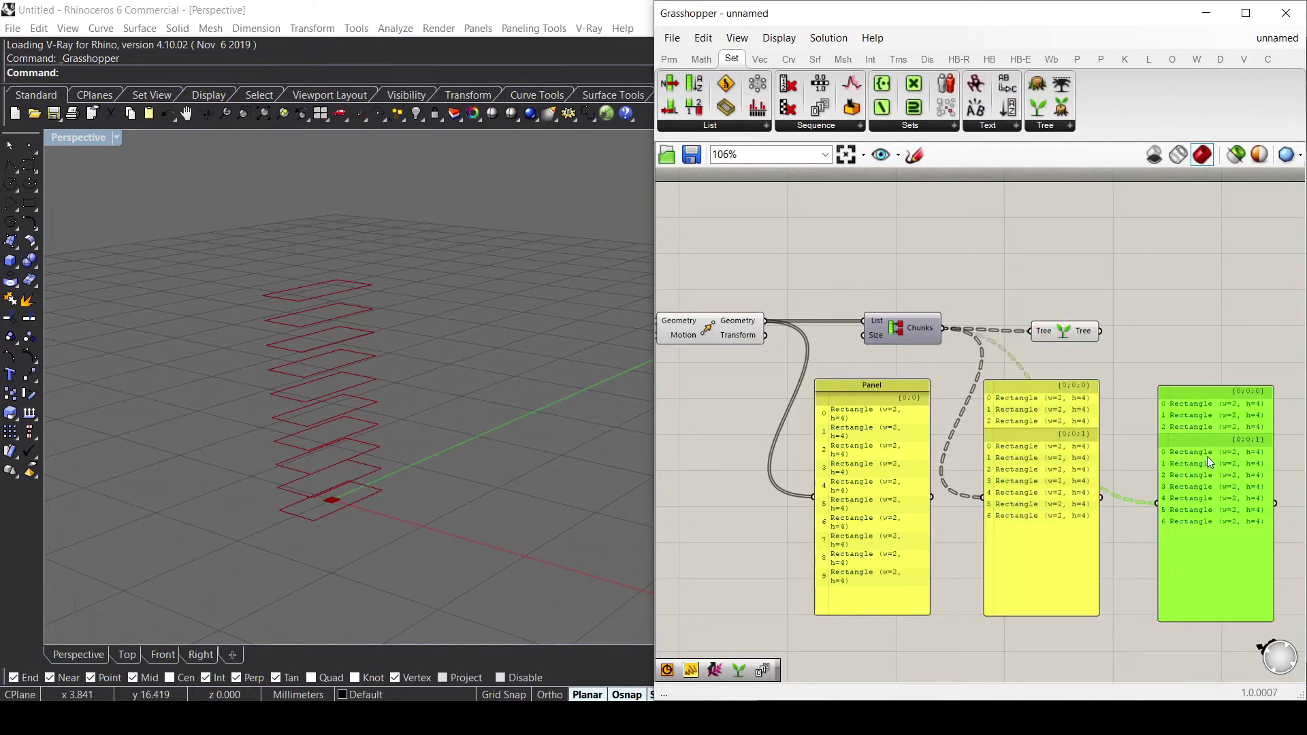
mouse_move(1004, 408)
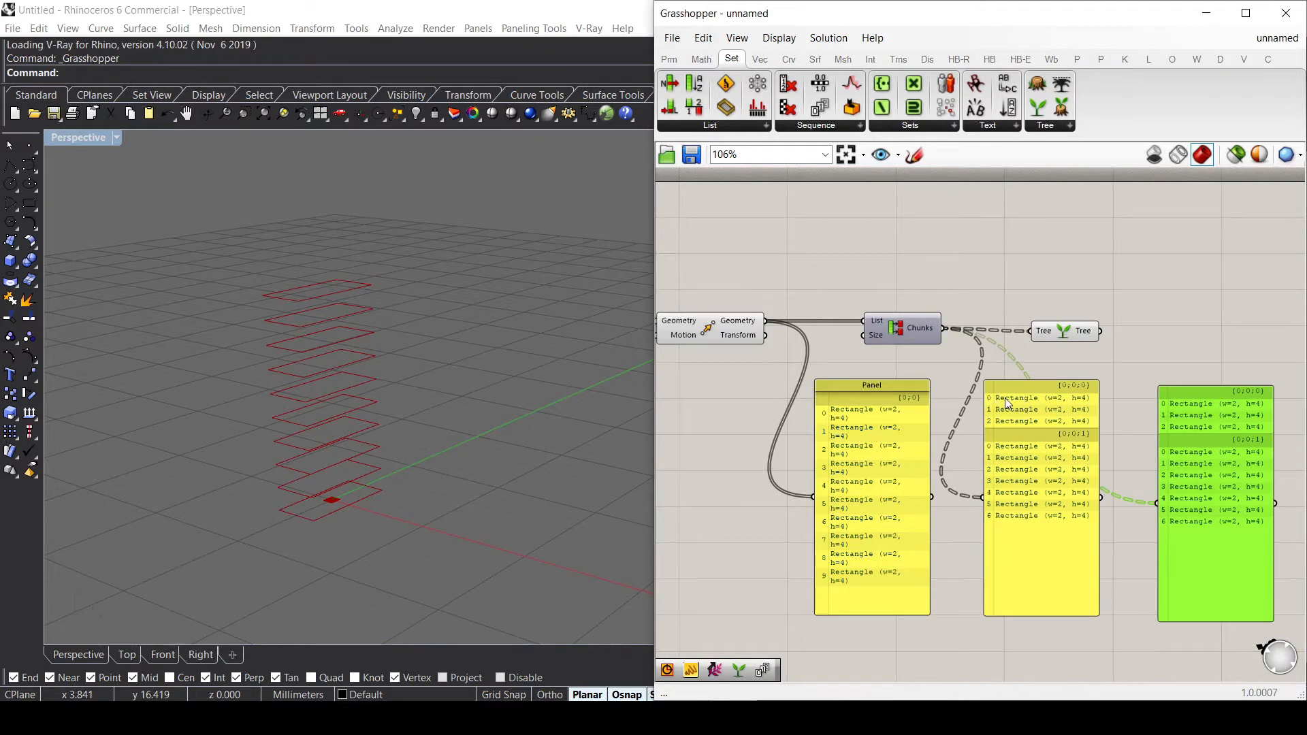
mouse_move(1061, 360)
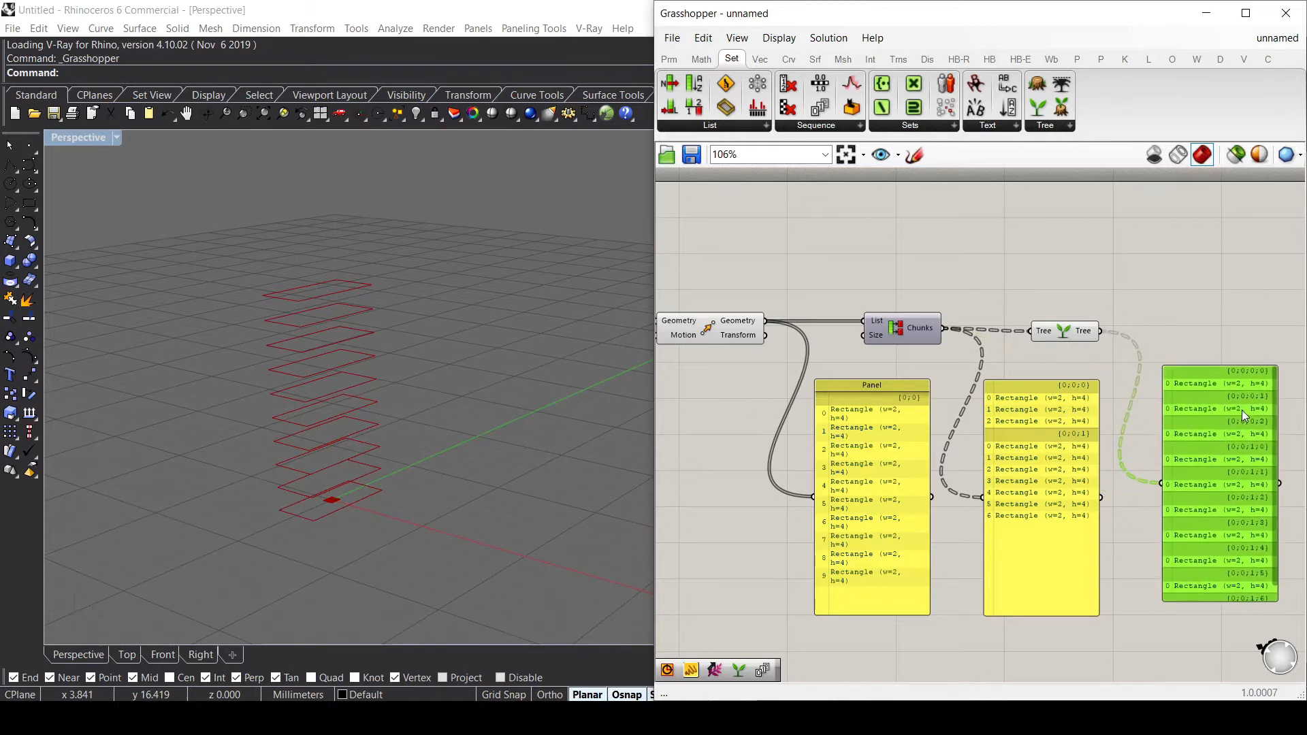
mouse_move(1214, 388)
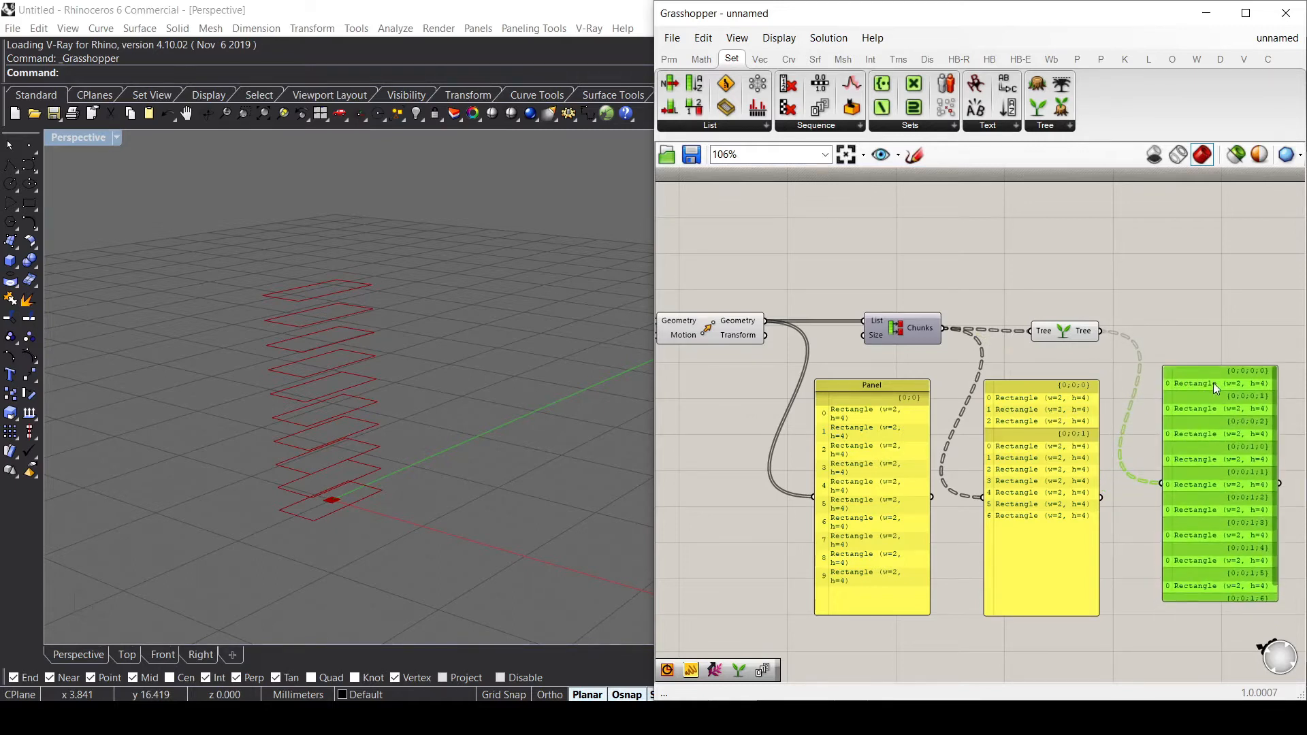
mouse_move(1199, 427)
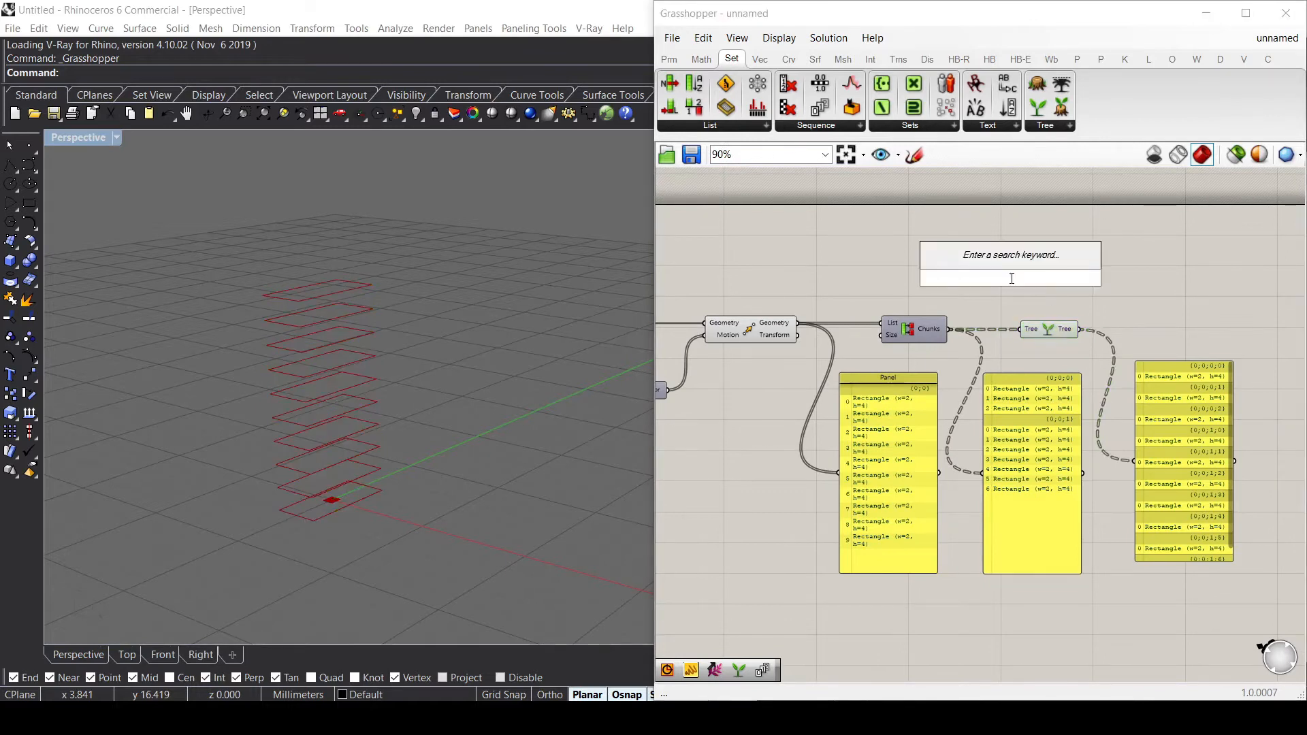
Add a Loft component to the canvas for lofting the rectangle chunks.
type("loft")
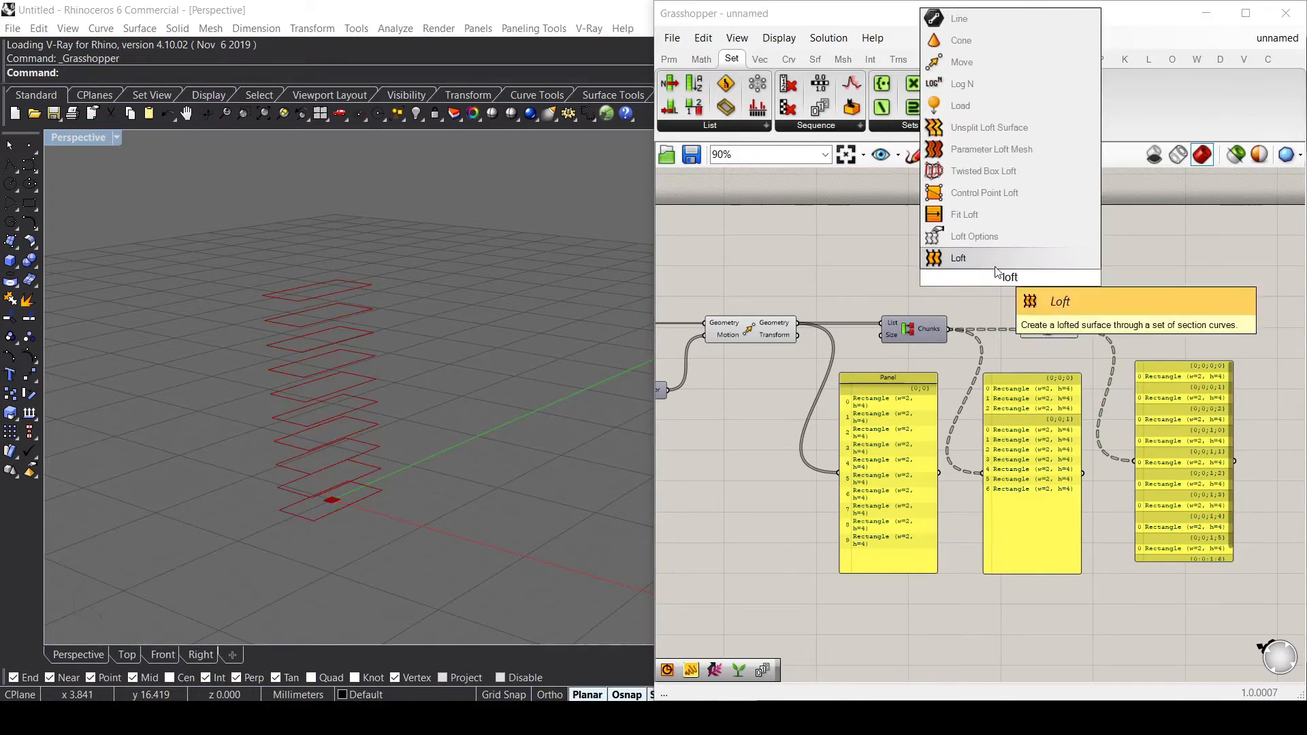
left_click(957, 258)
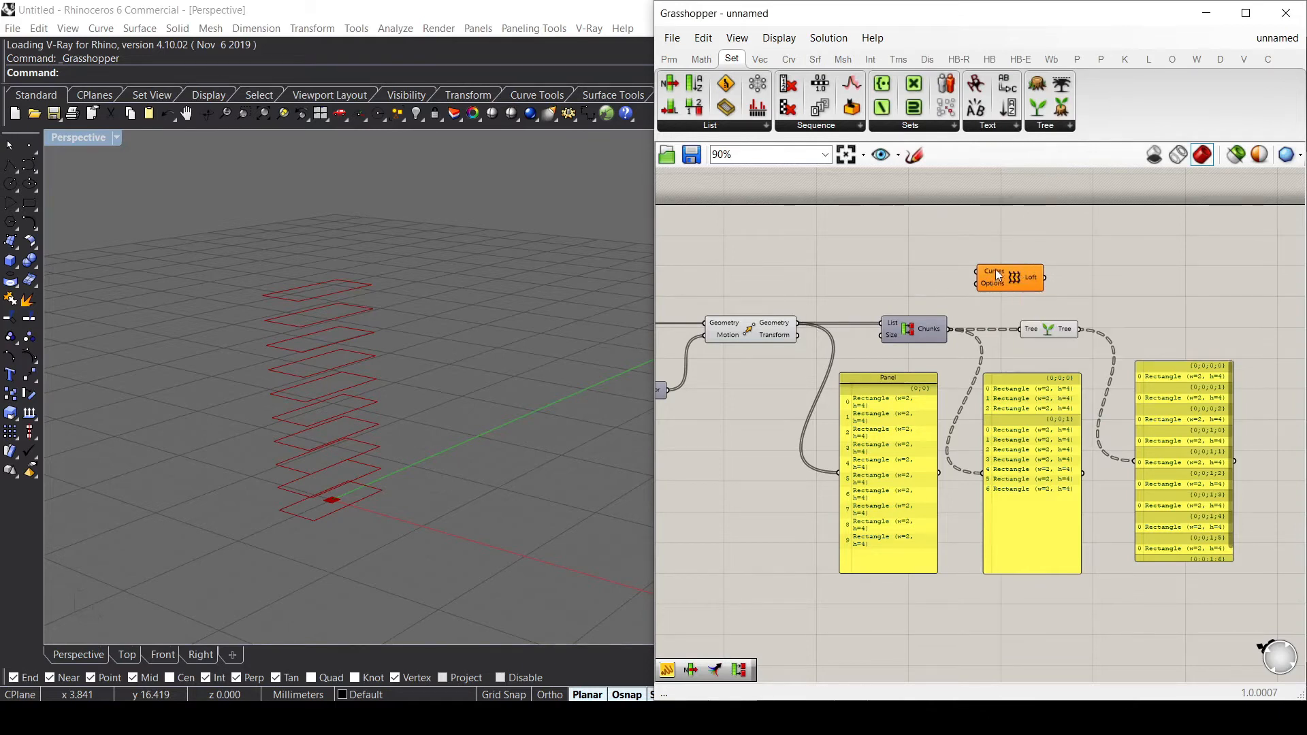
mouse_move(996, 275)
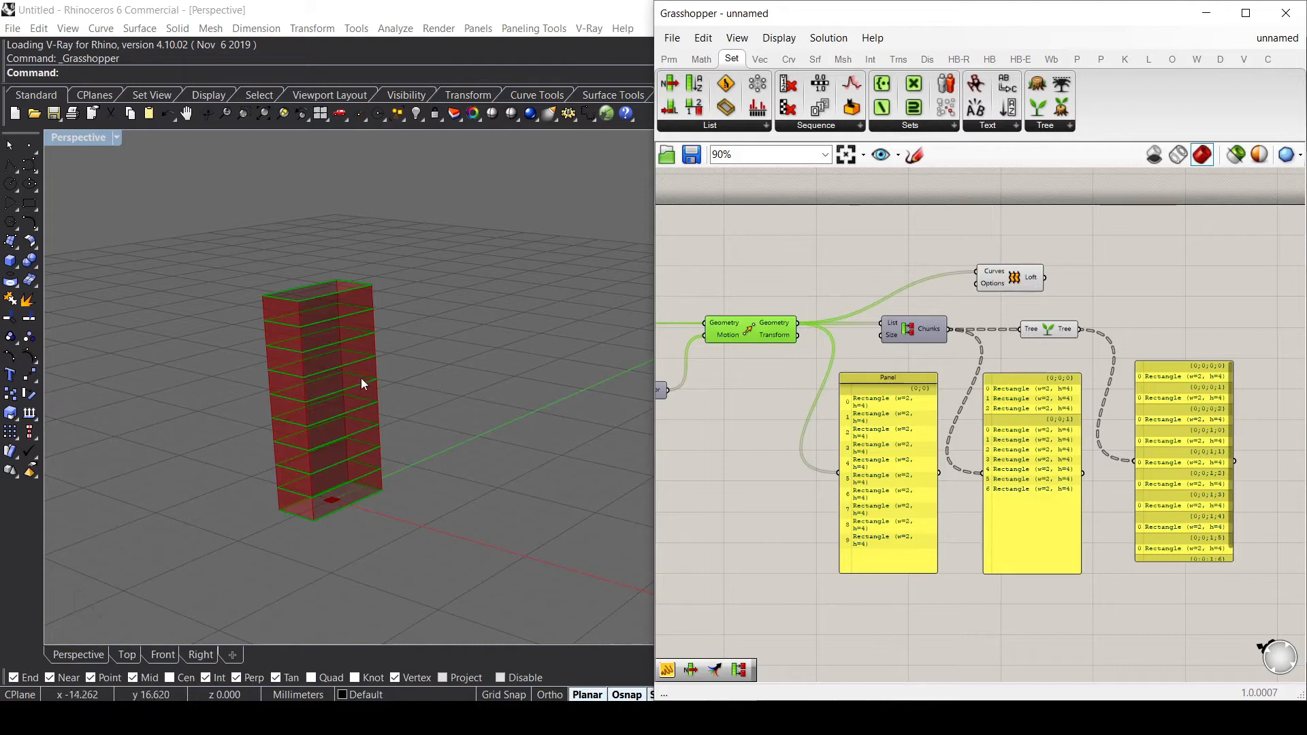
mouse_move(363, 453)
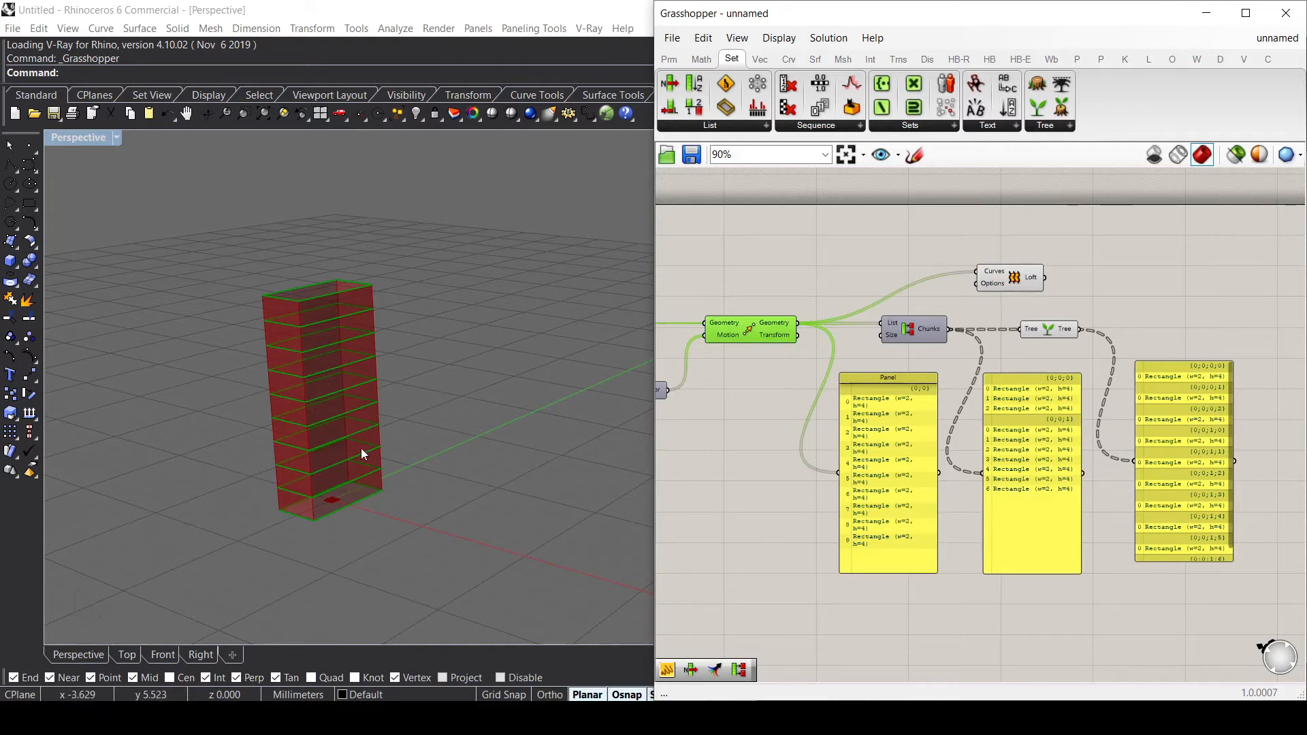
mouse_move(283, 332)
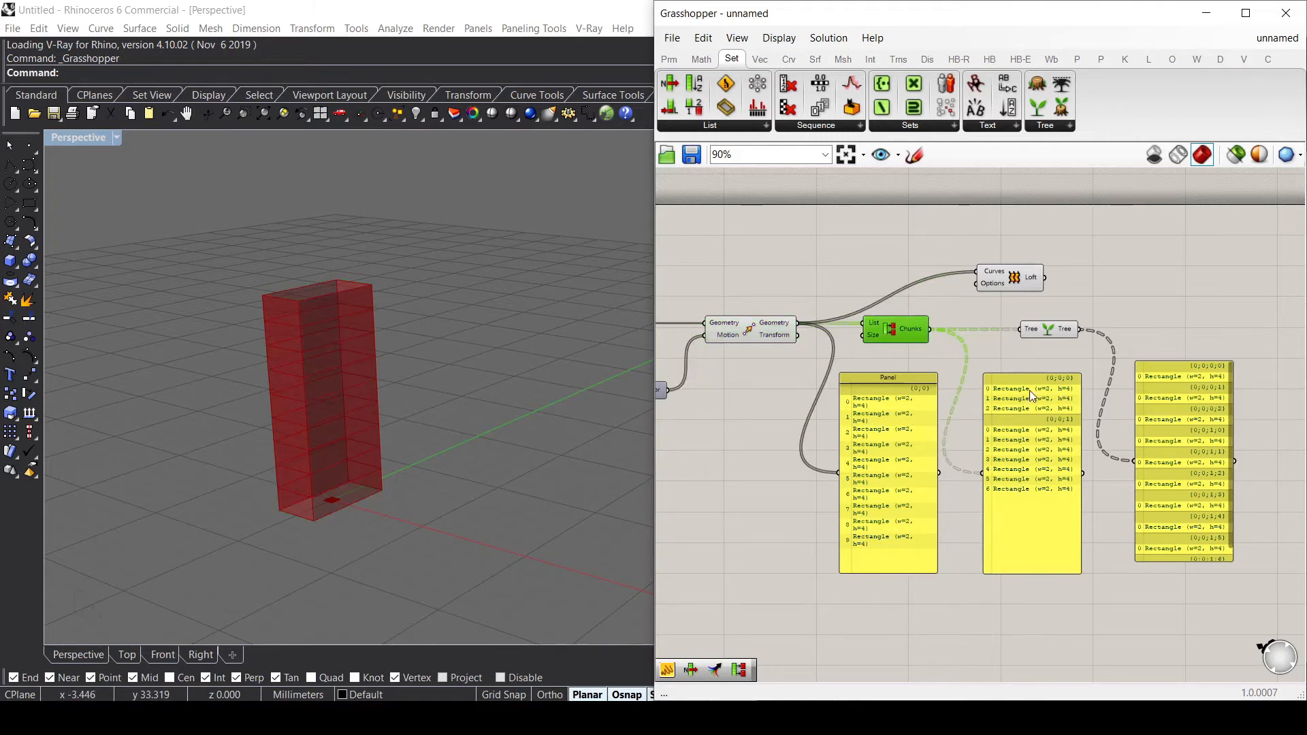
mouse_move(1025, 400)
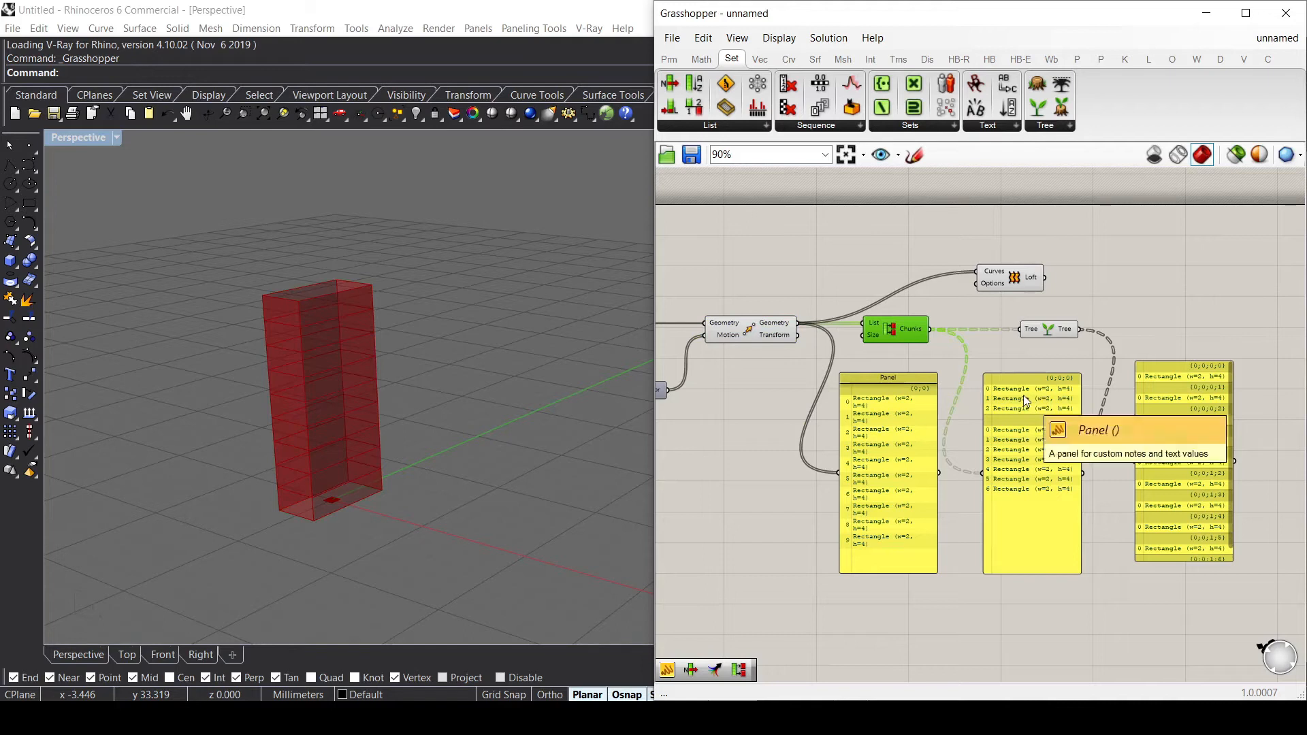
mouse_move(990, 284)
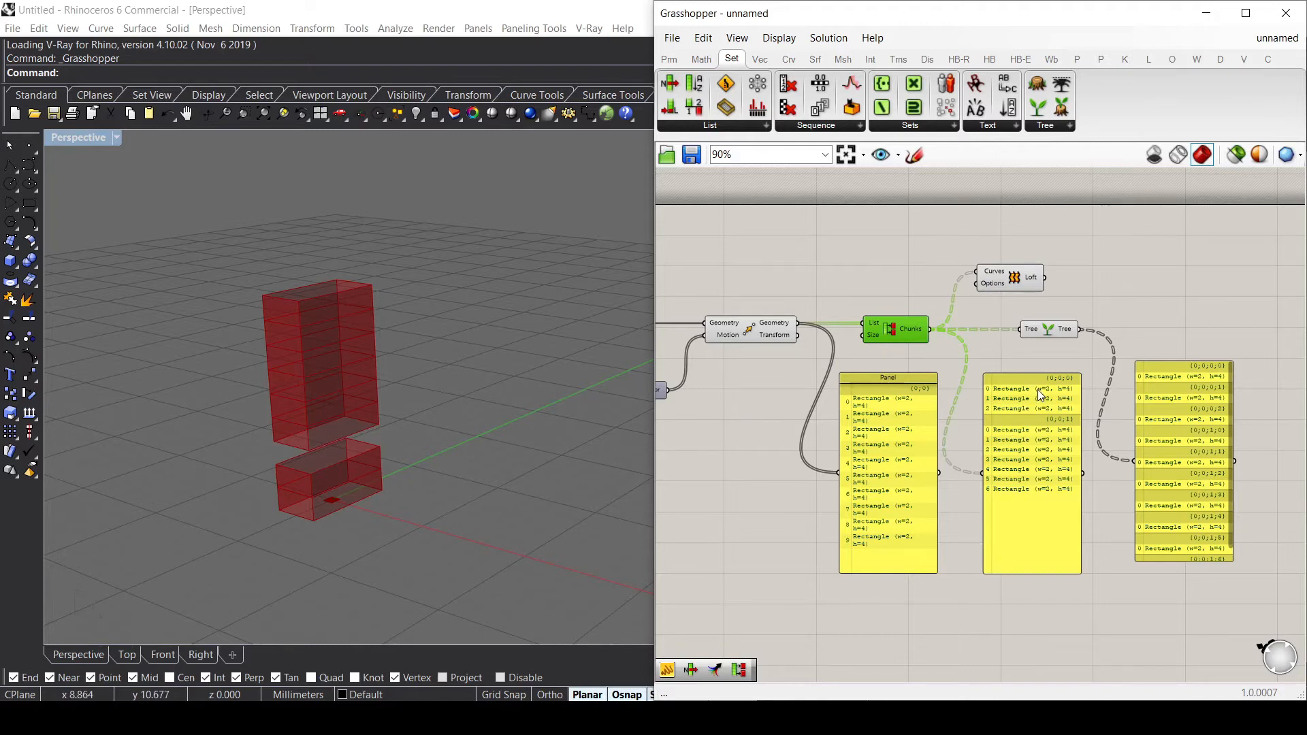
mouse_move(1029, 408)
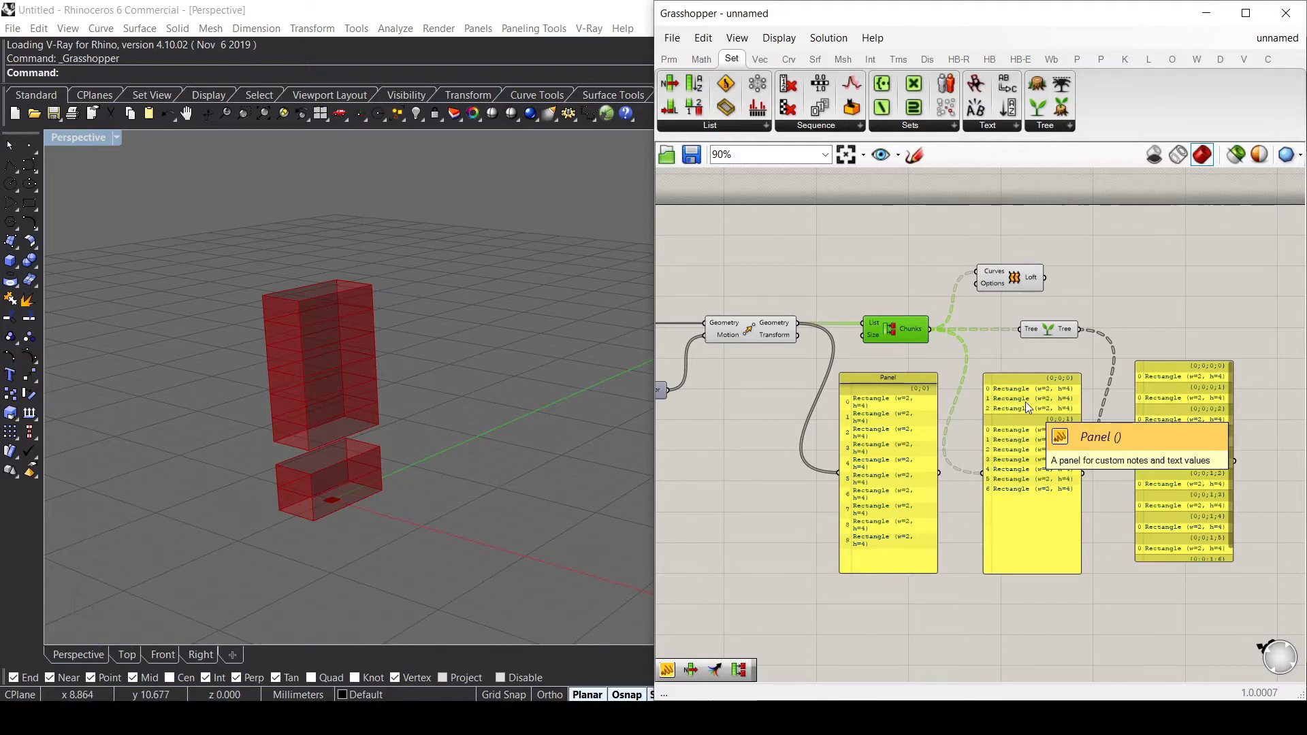
mouse_move(1014, 414)
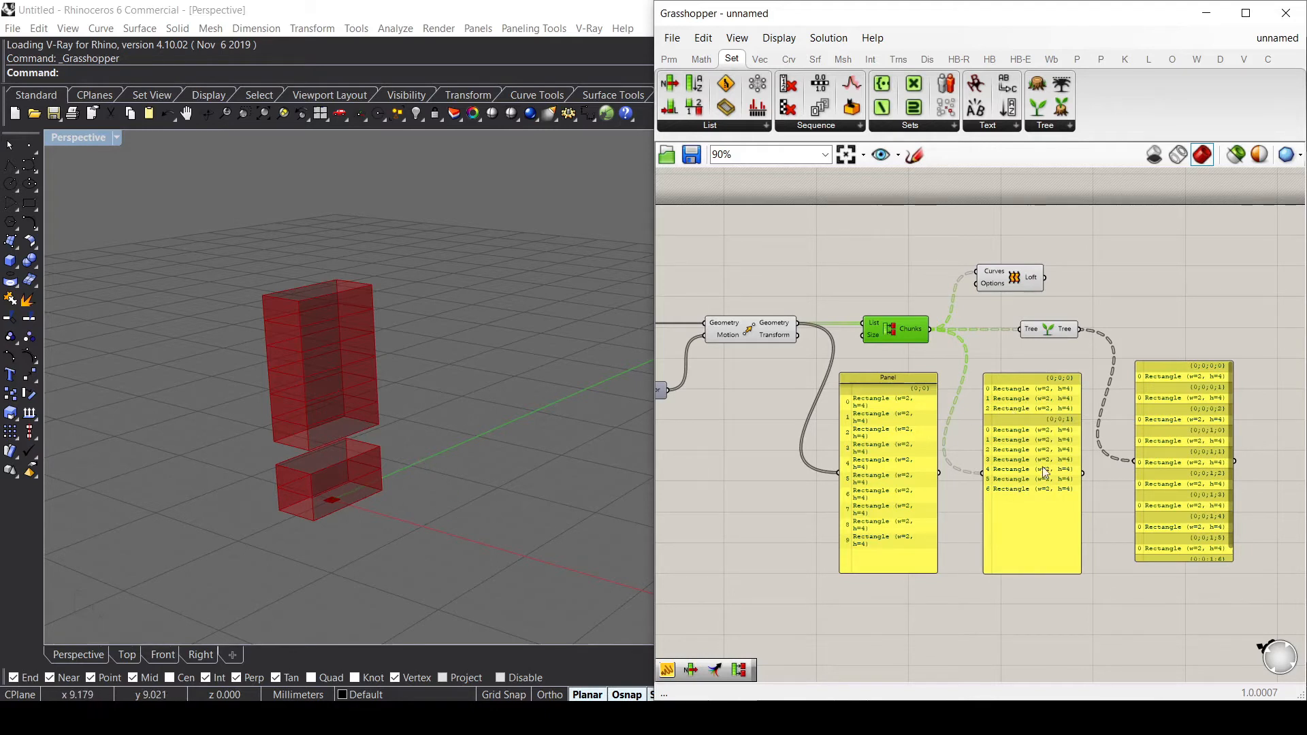
mouse_move(372, 375)
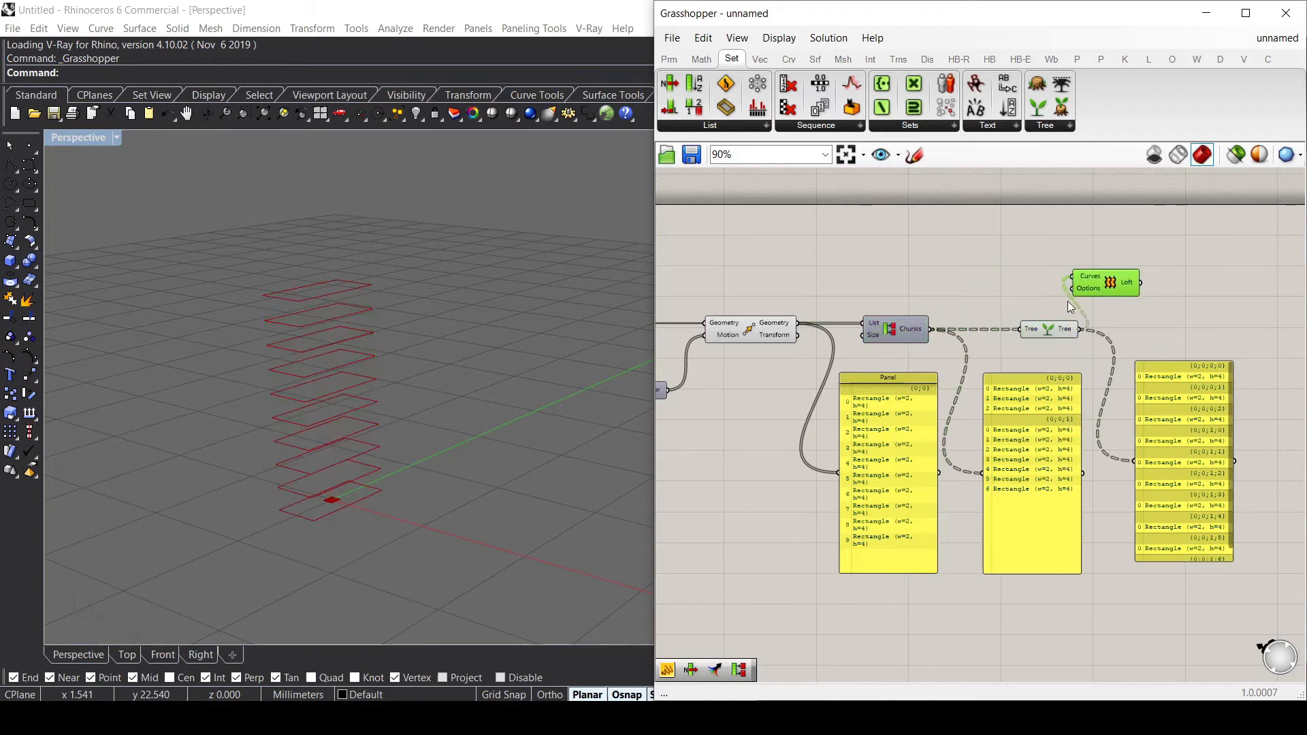
mouse_move(1150, 382)
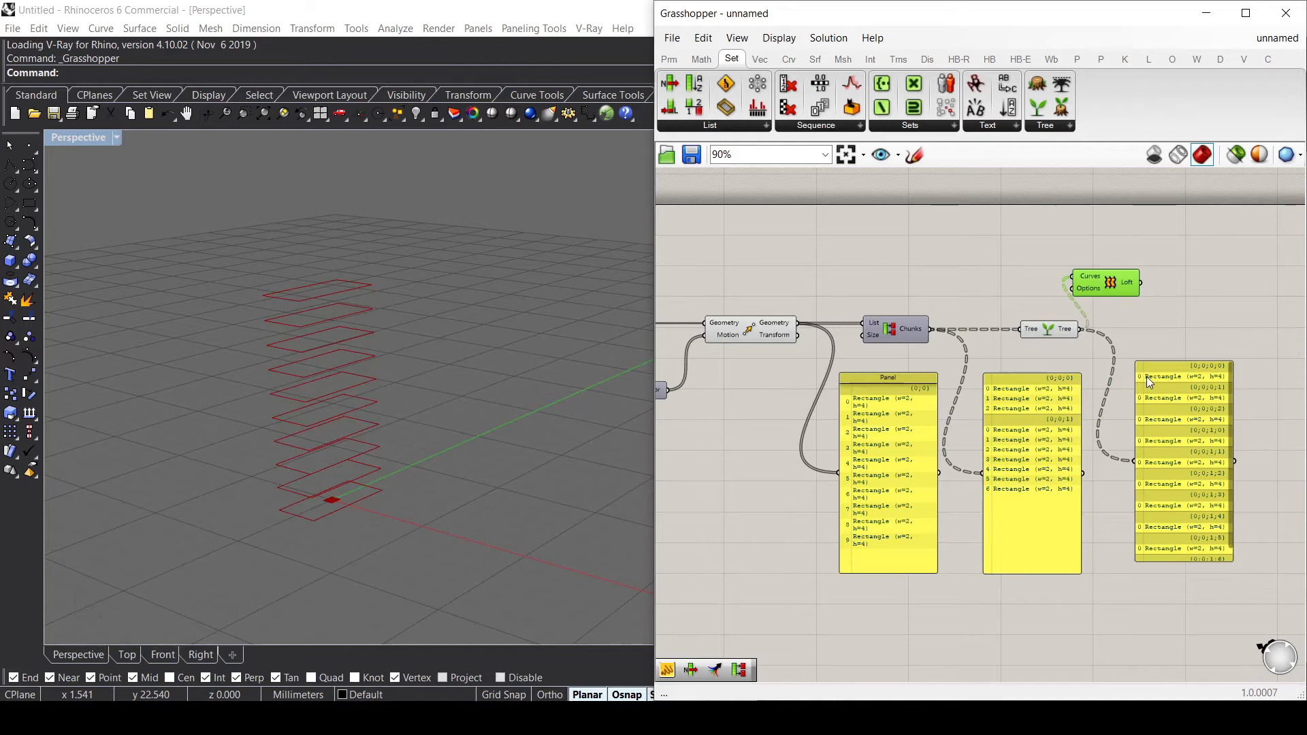
mouse_move(377, 504)
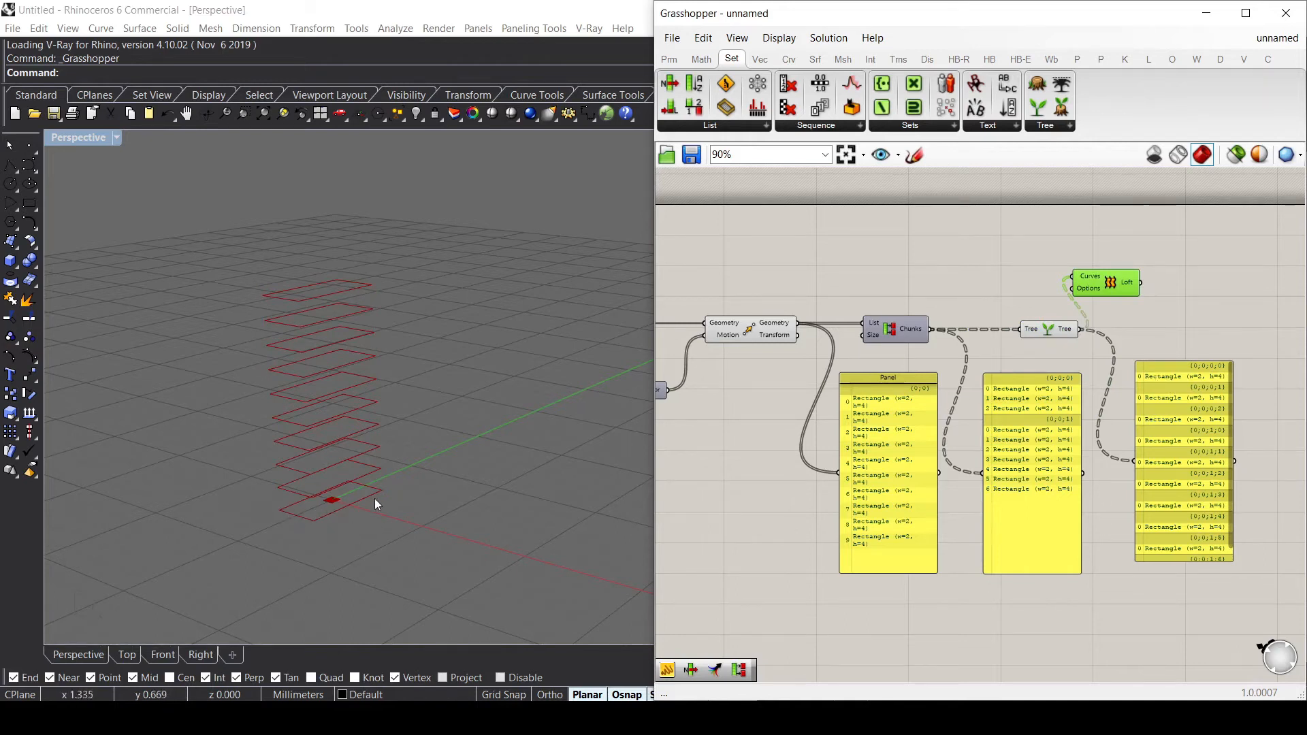
mouse_move(824, 450)
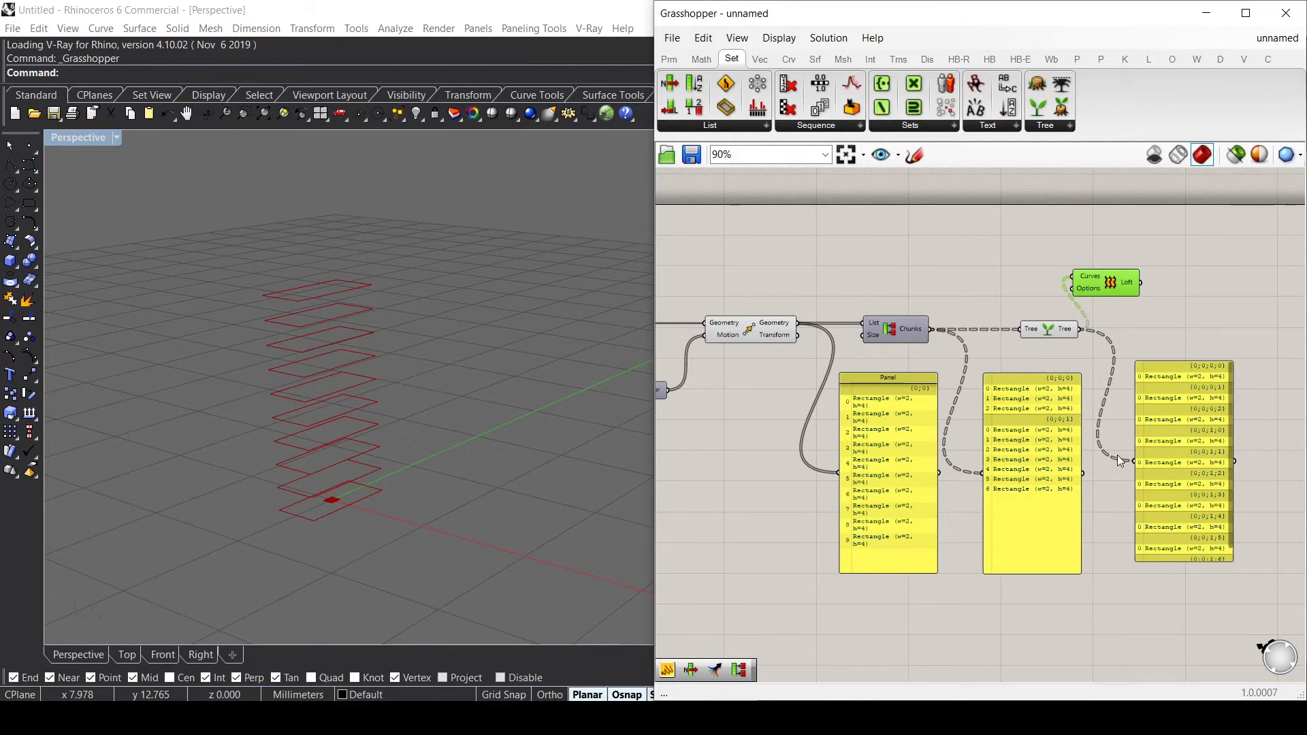
mouse_move(1063, 393)
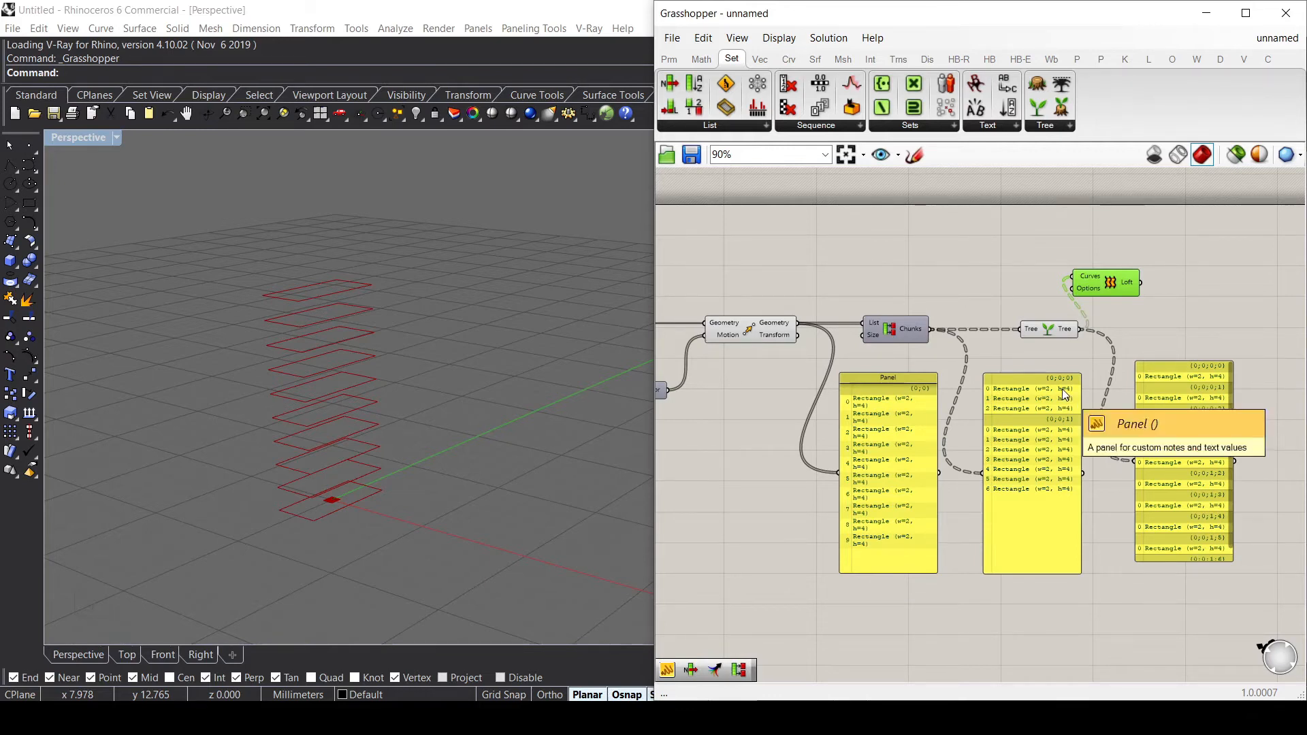
mouse_move(1053, 336)
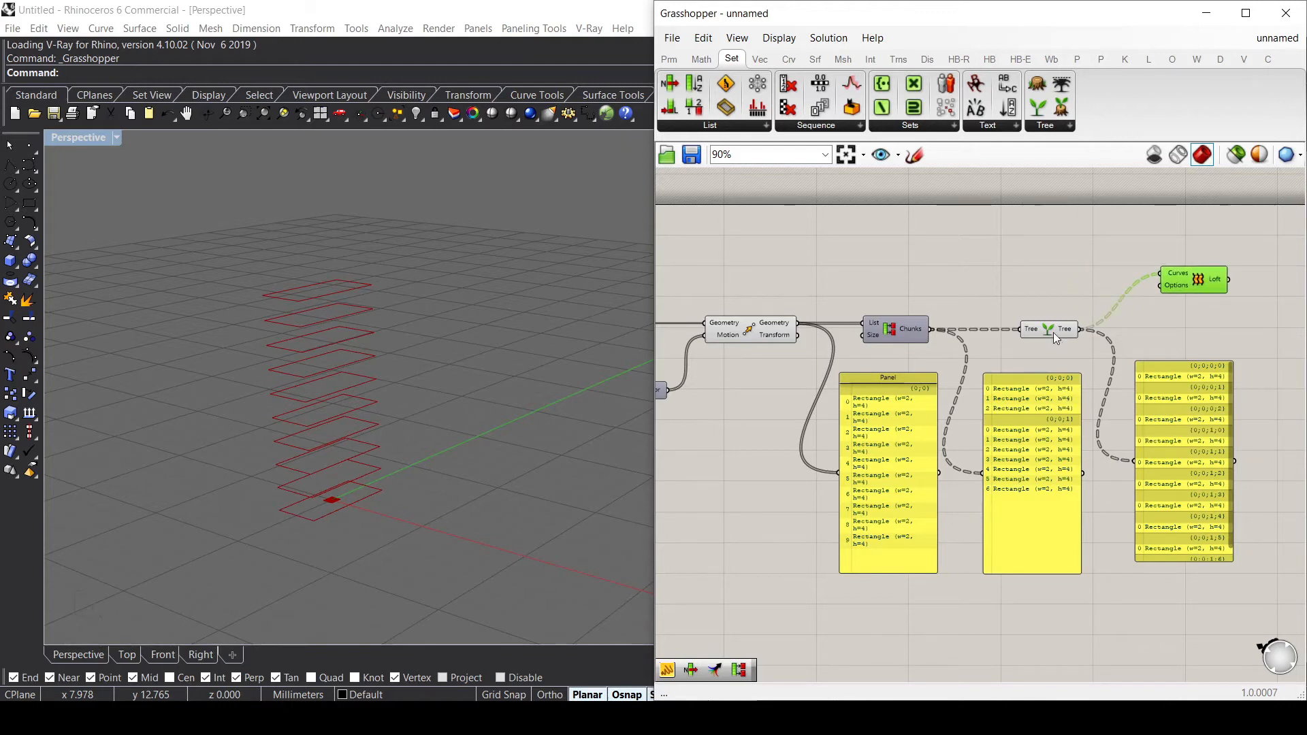
mouse_move(1032, 329)
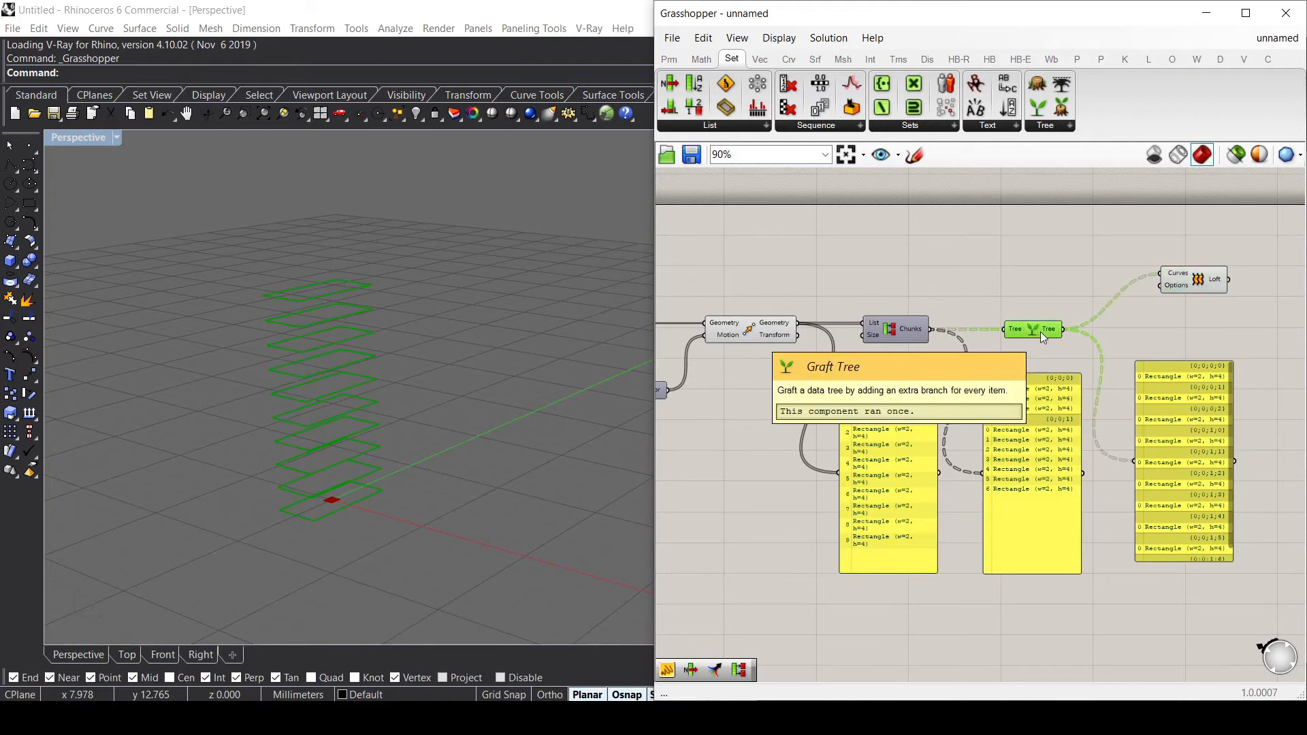
mouse_move(1033, 351)
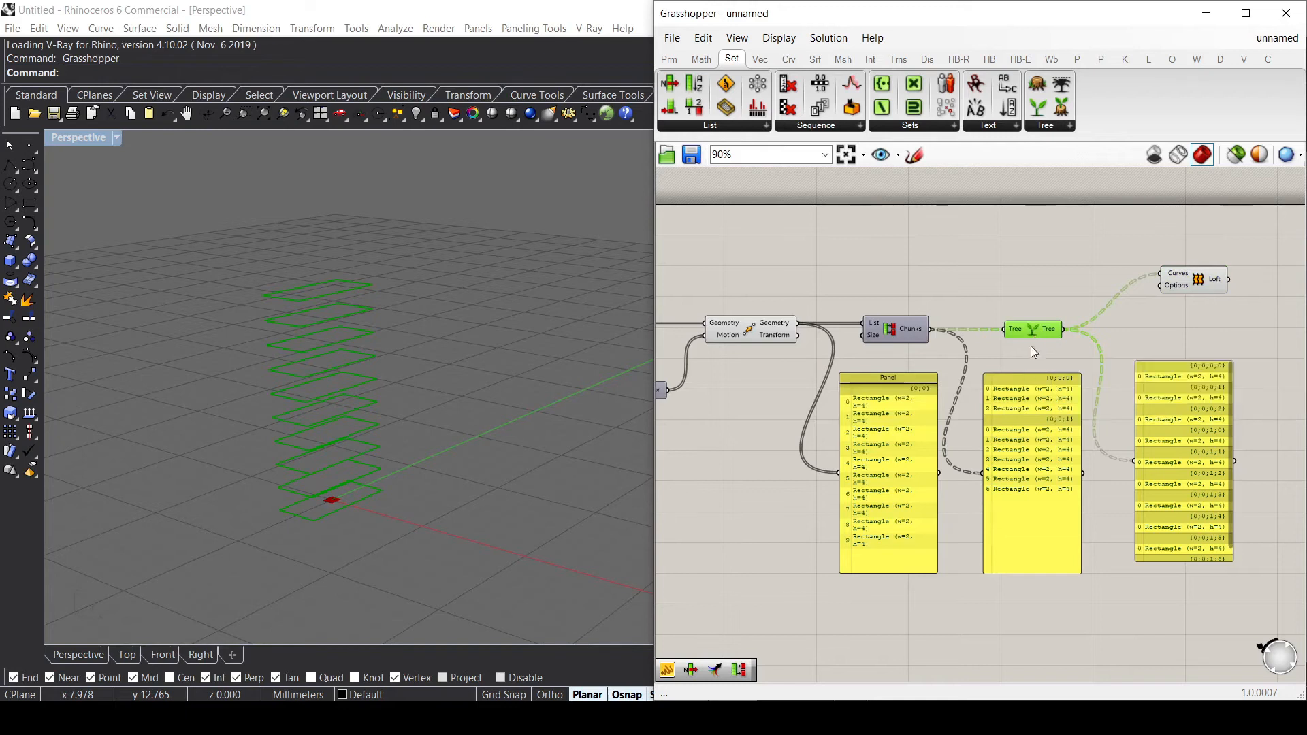
mouse_move(1049, 384)
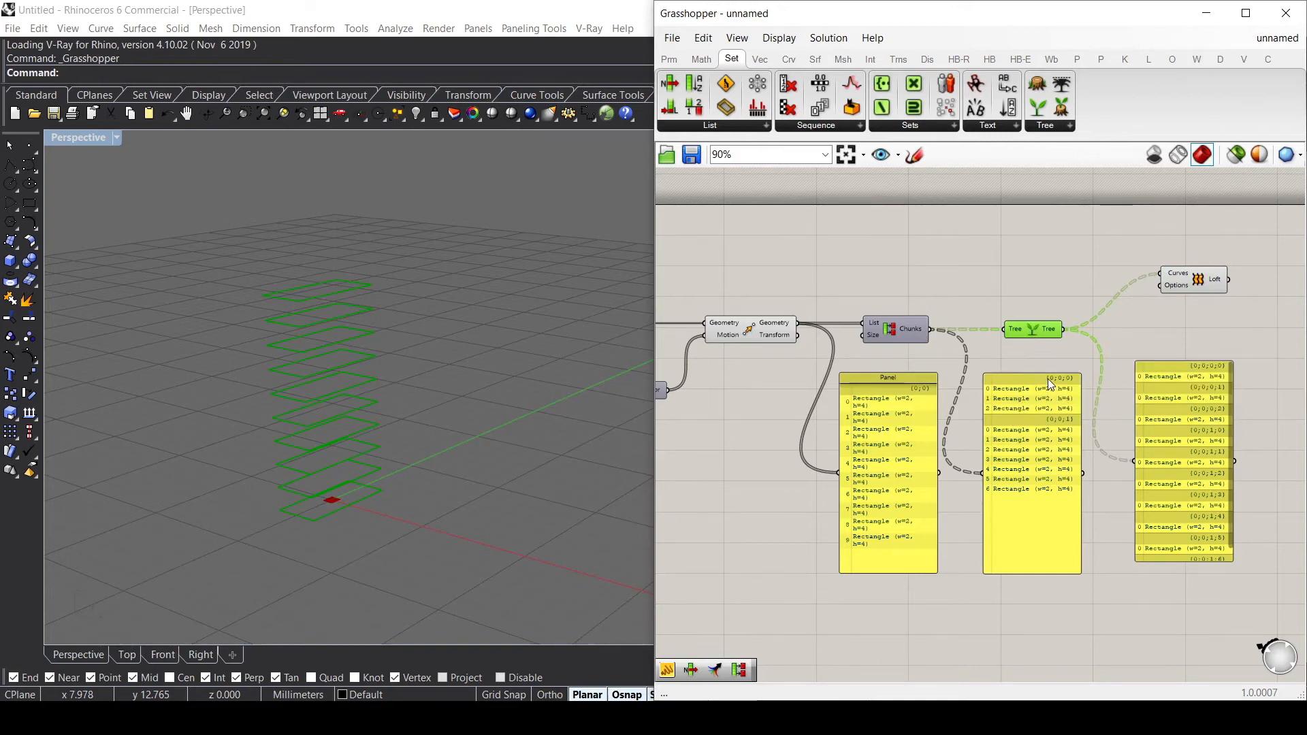
mouse_move(1218, 370)
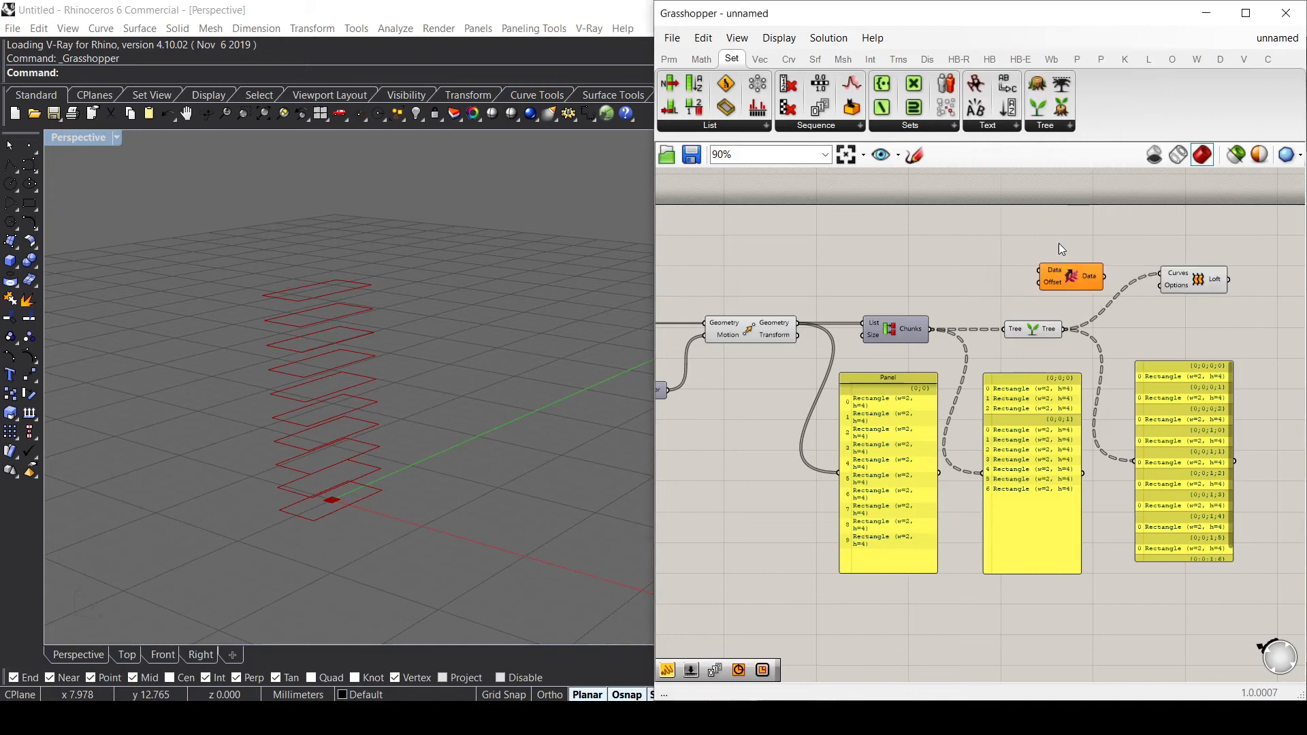
Place a Shift Paths component beside the Loft, fed by the Graft Tree output.
left_click(1079, 277)
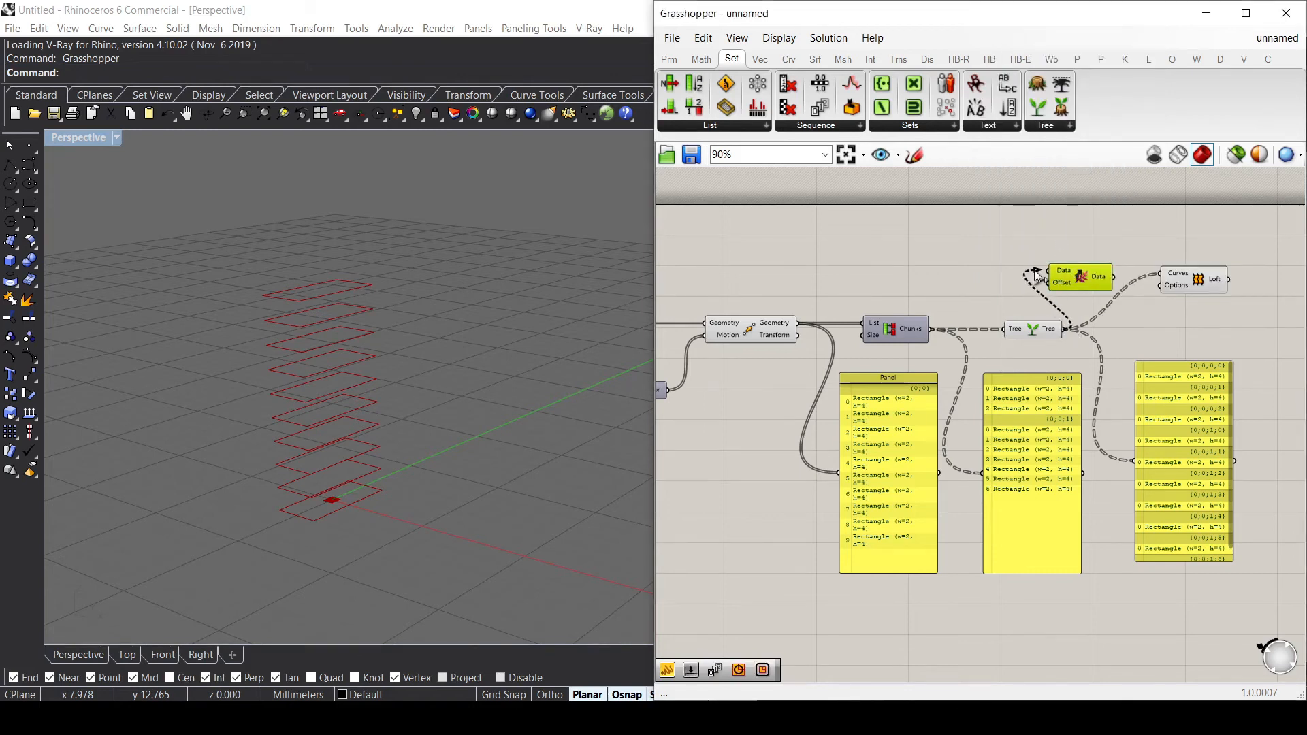
mouse_move(1061, 284)
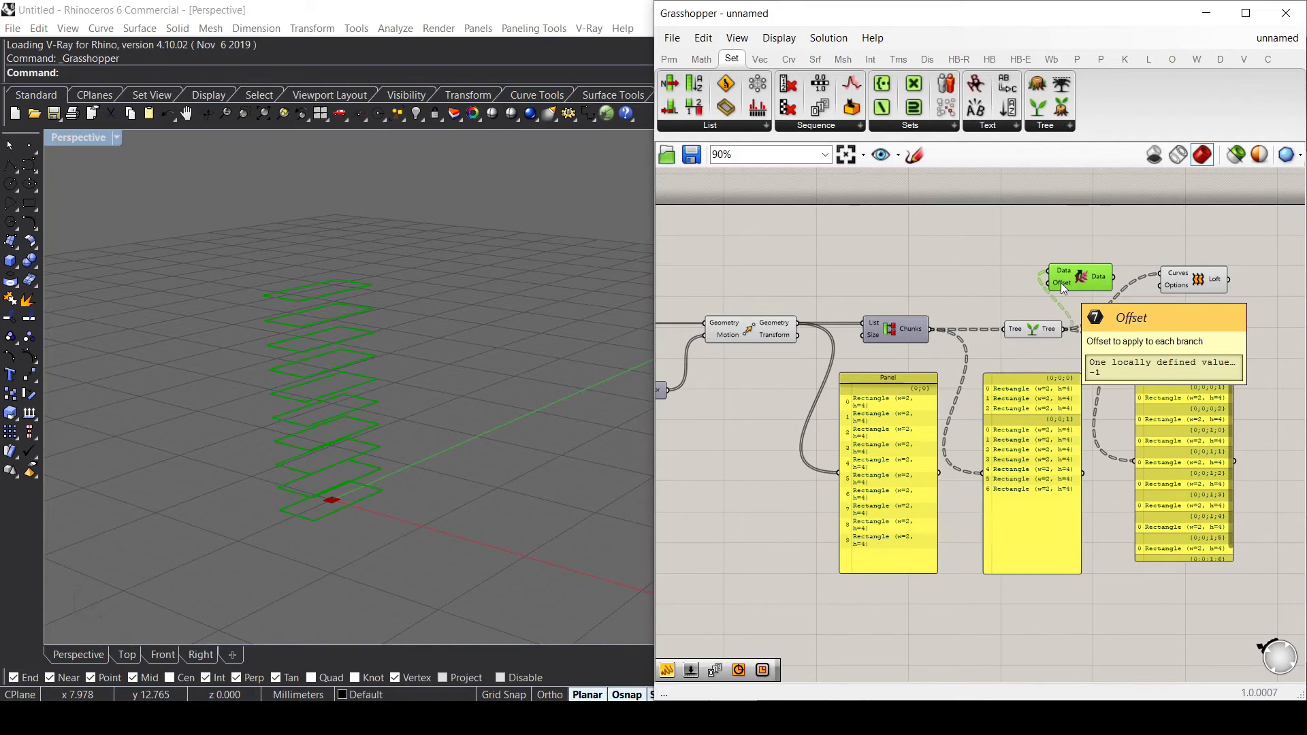
mouse_move(1245, 384)
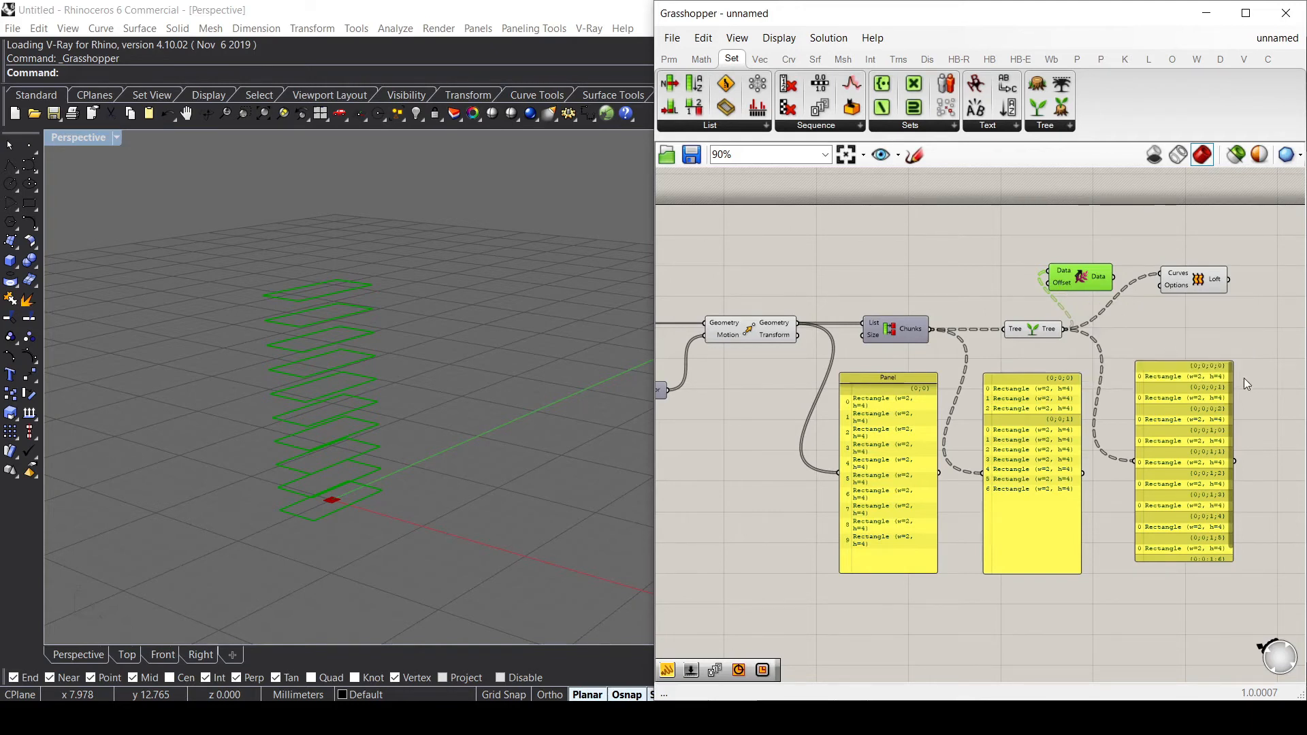
mouse_move(1222, 383)
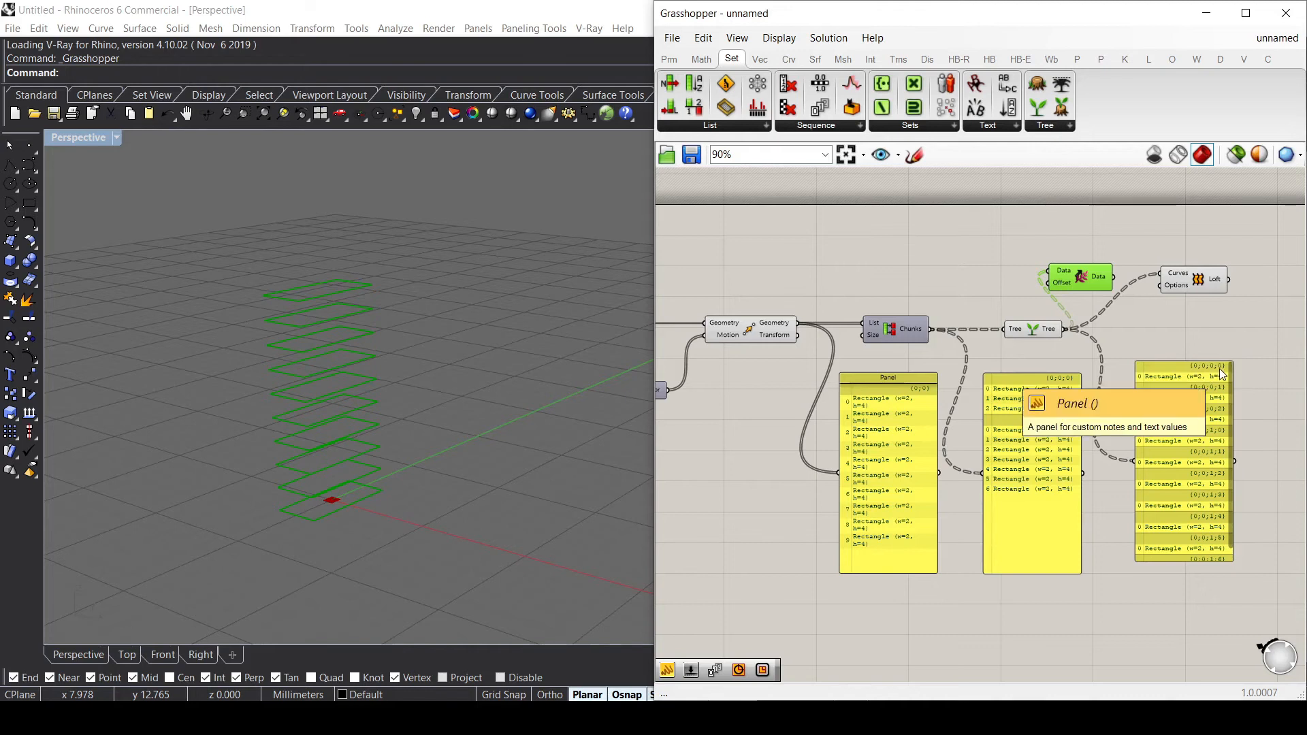
mouse_move(1227, 364)
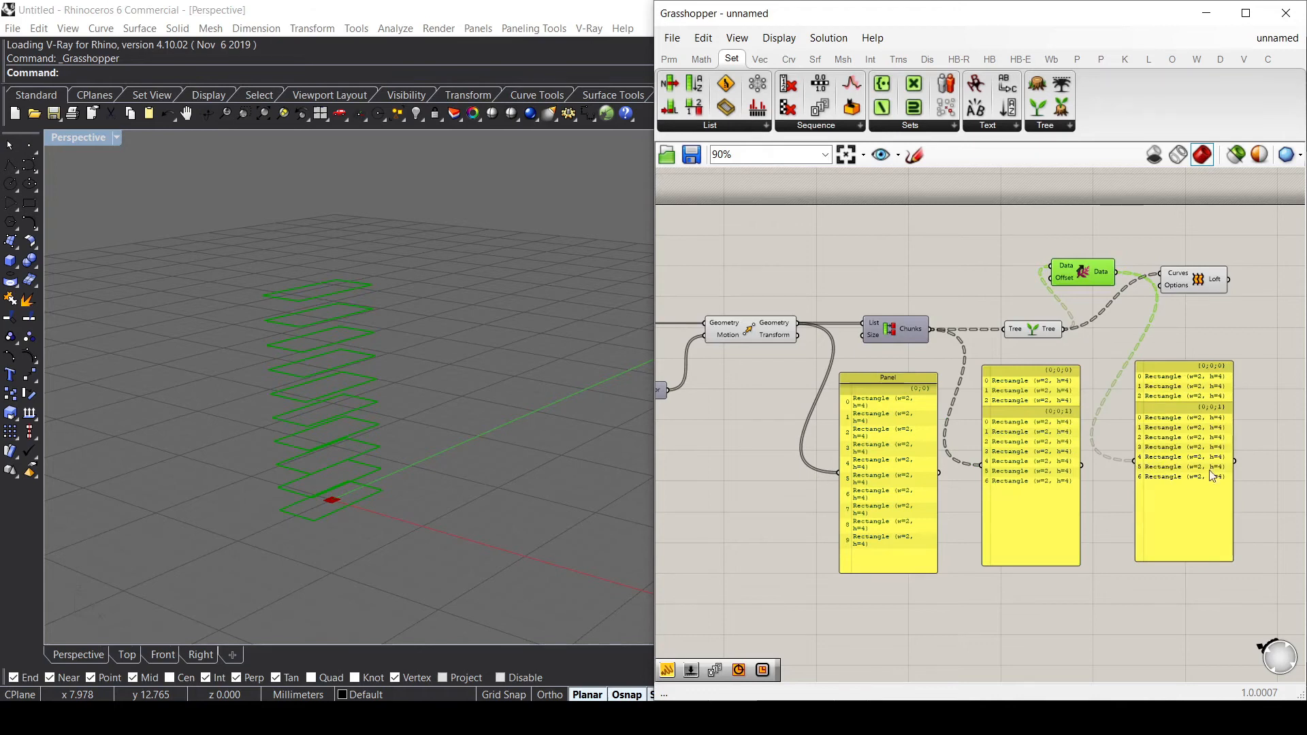
mouse_move(1133, 318)
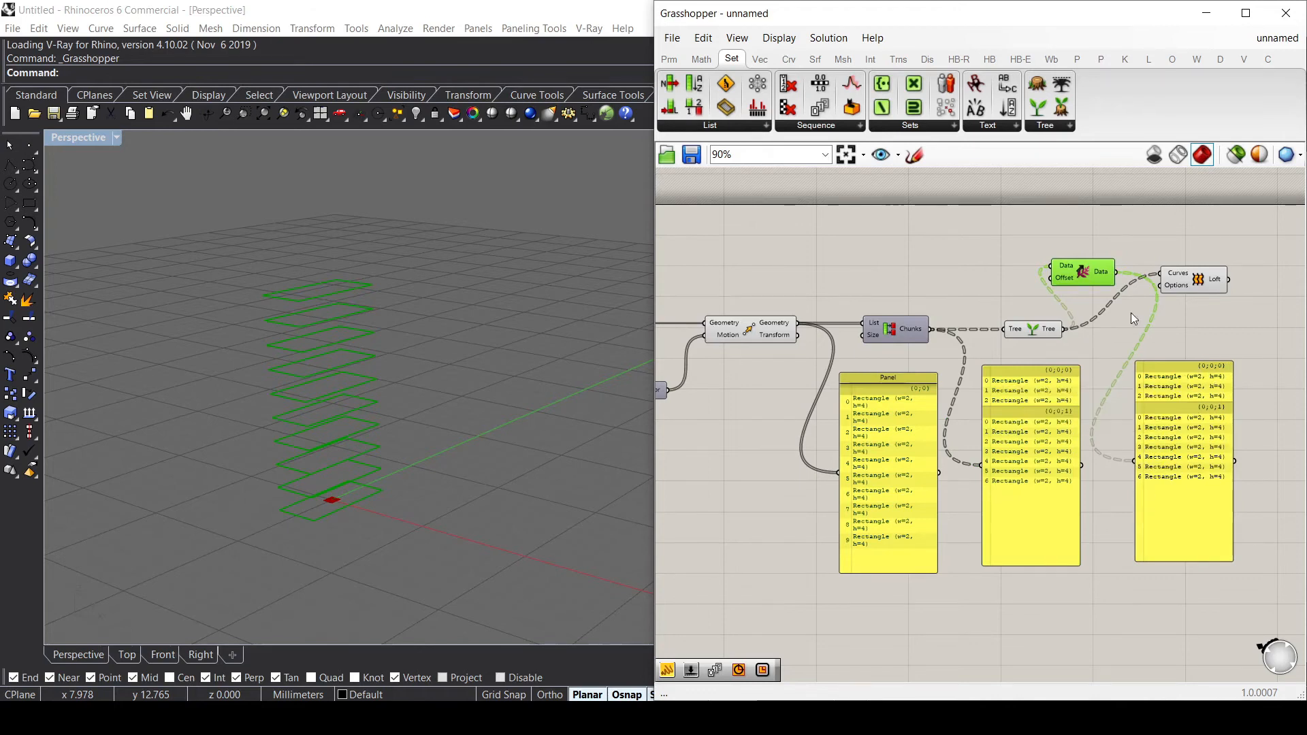
mouse_move(1157, 362)
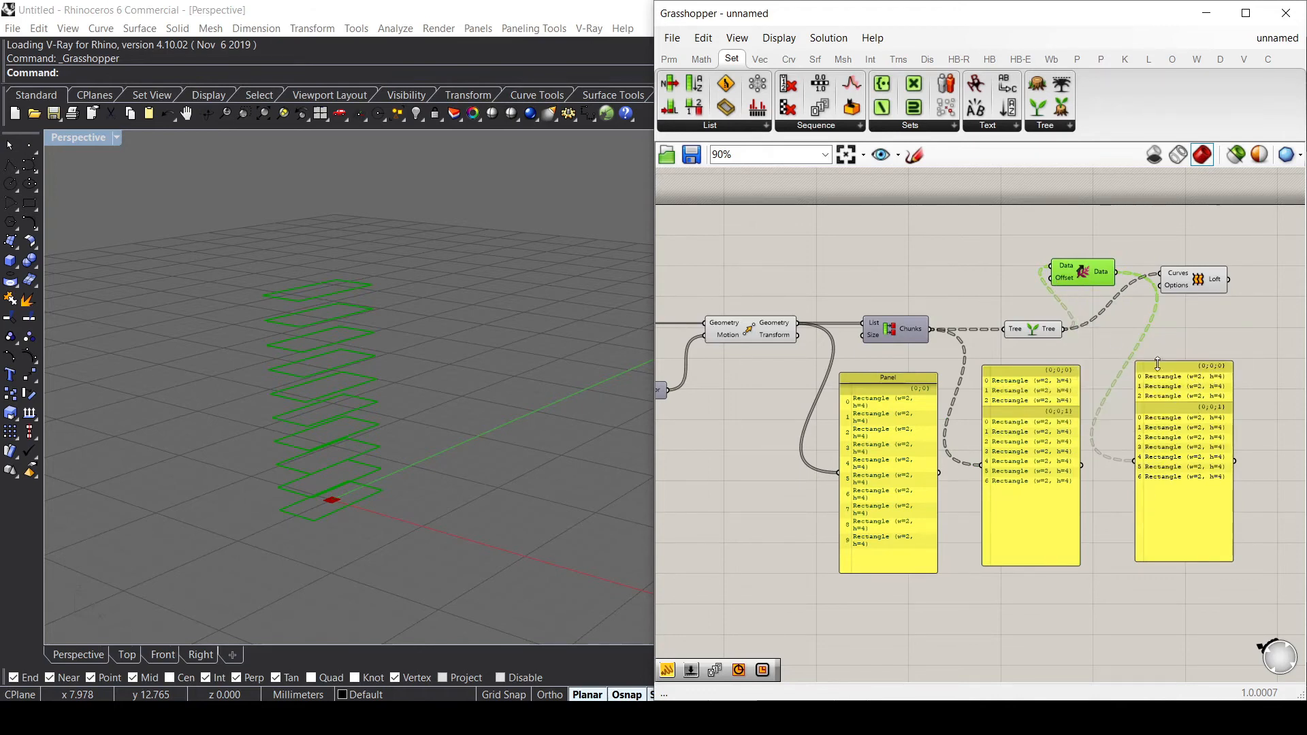
mouse_move(1033, 432)
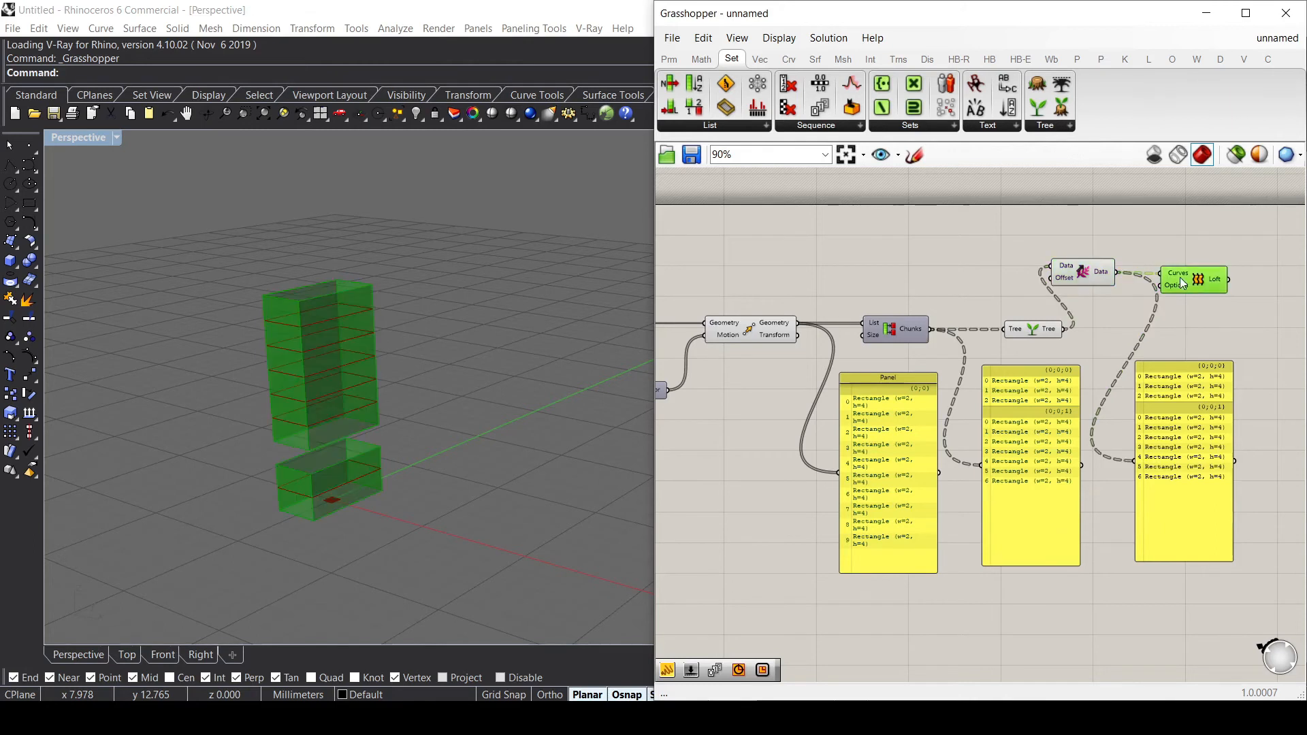
mouse_move(1175, 285)
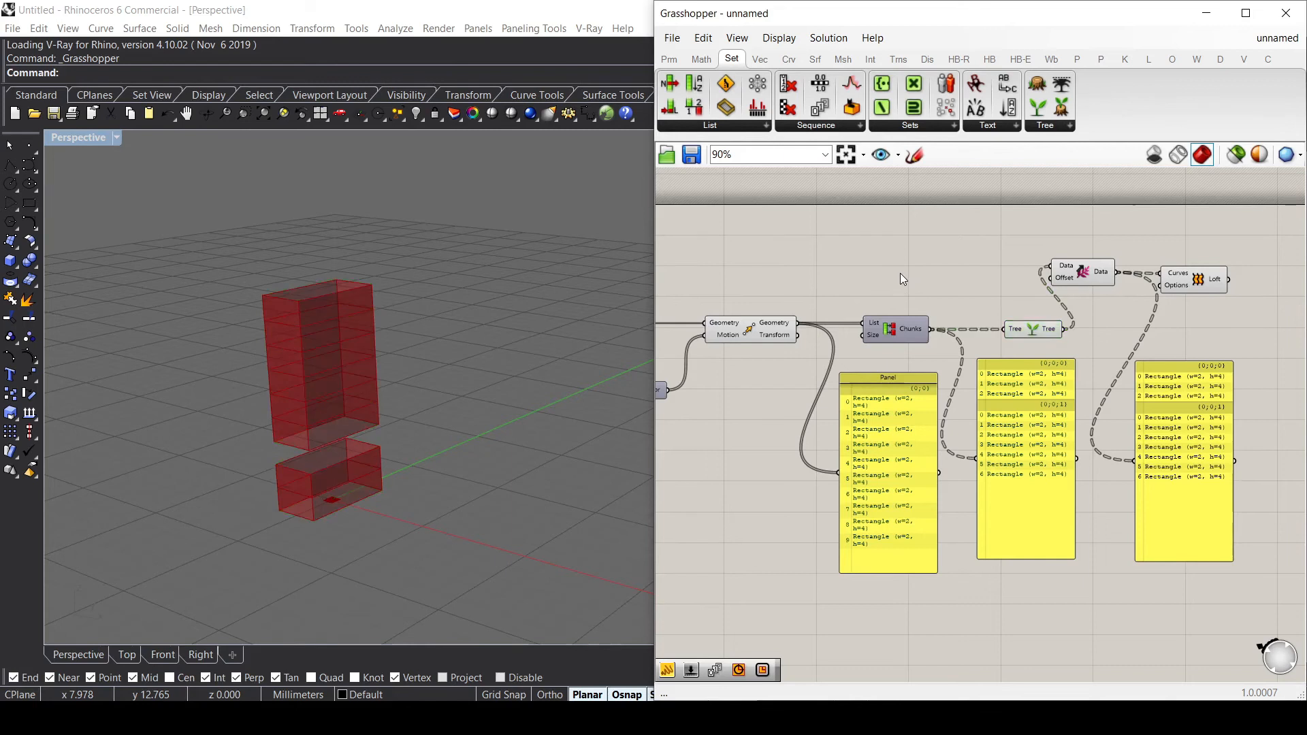
Drive the Shift Paths offset with a Number Slider set to -2, lofting one tower.
double_click(901, 278)
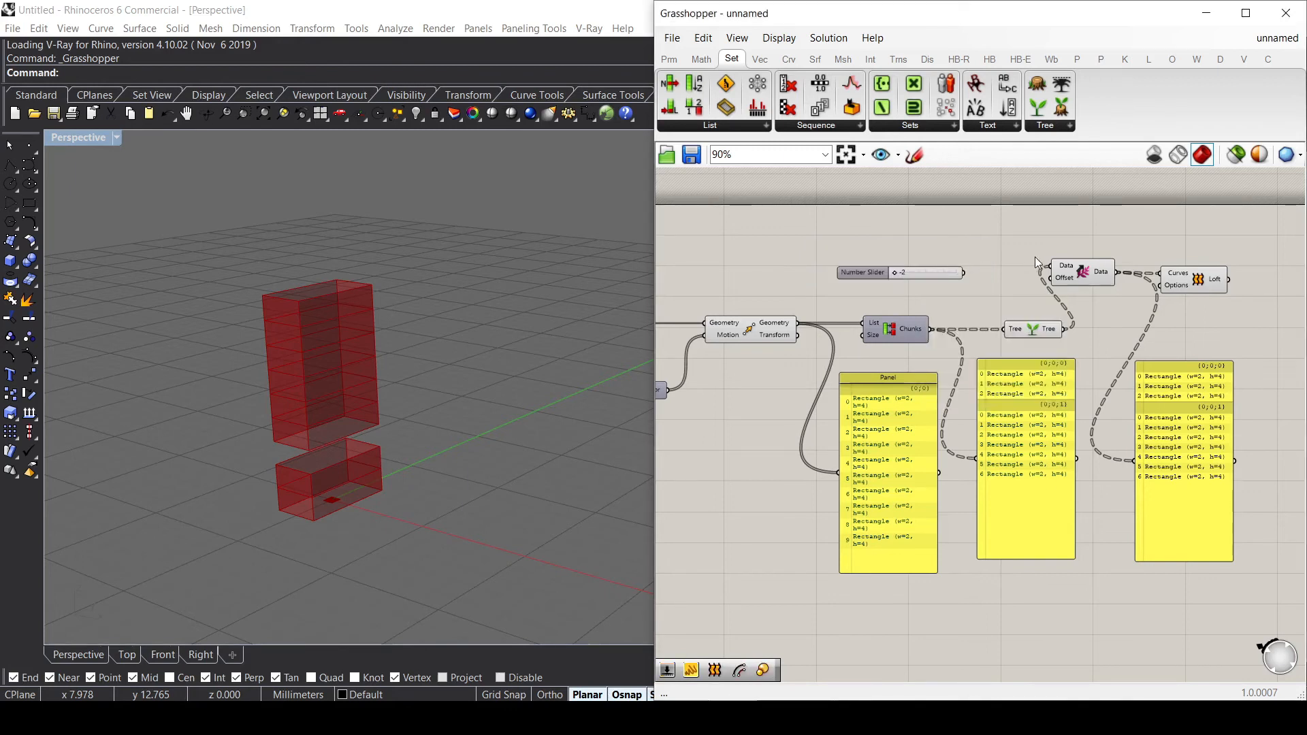
left_click_drag(893, 271, 912, 272)
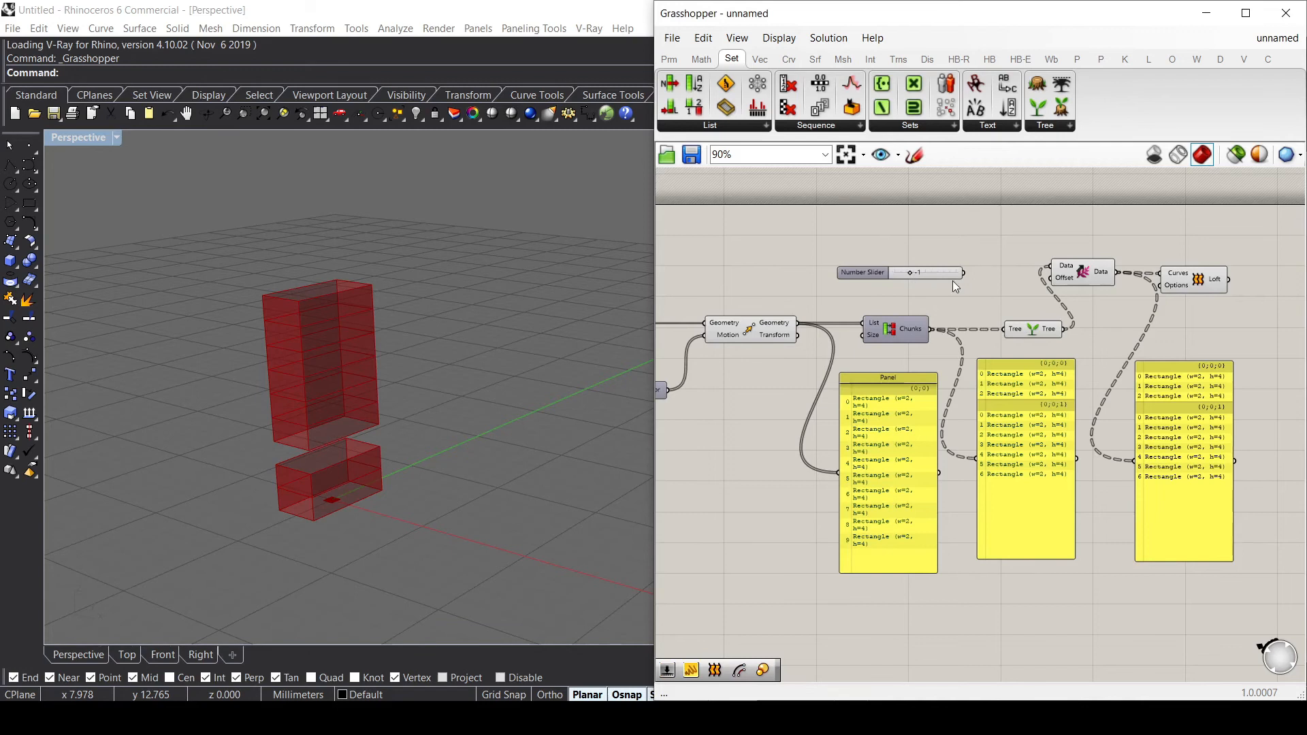
left_click(1081, 273)
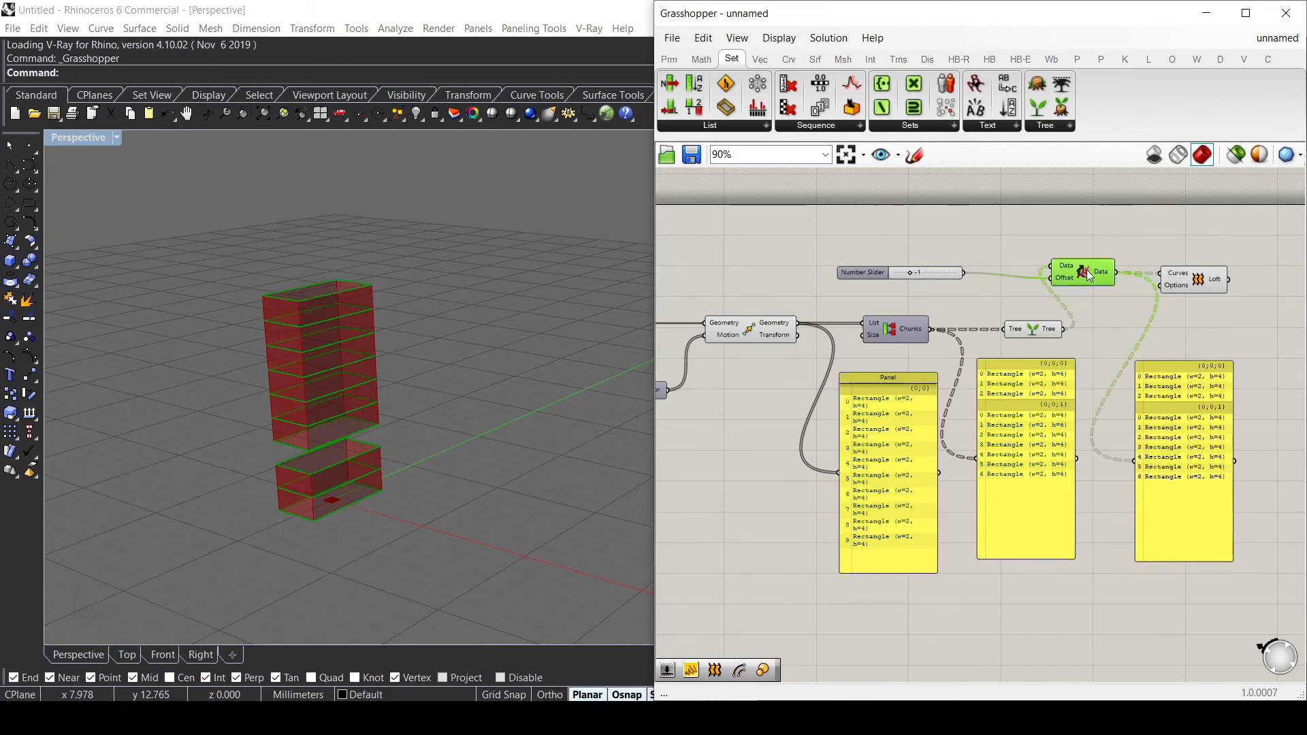
left_click_drag(904, 273, 923, 272)
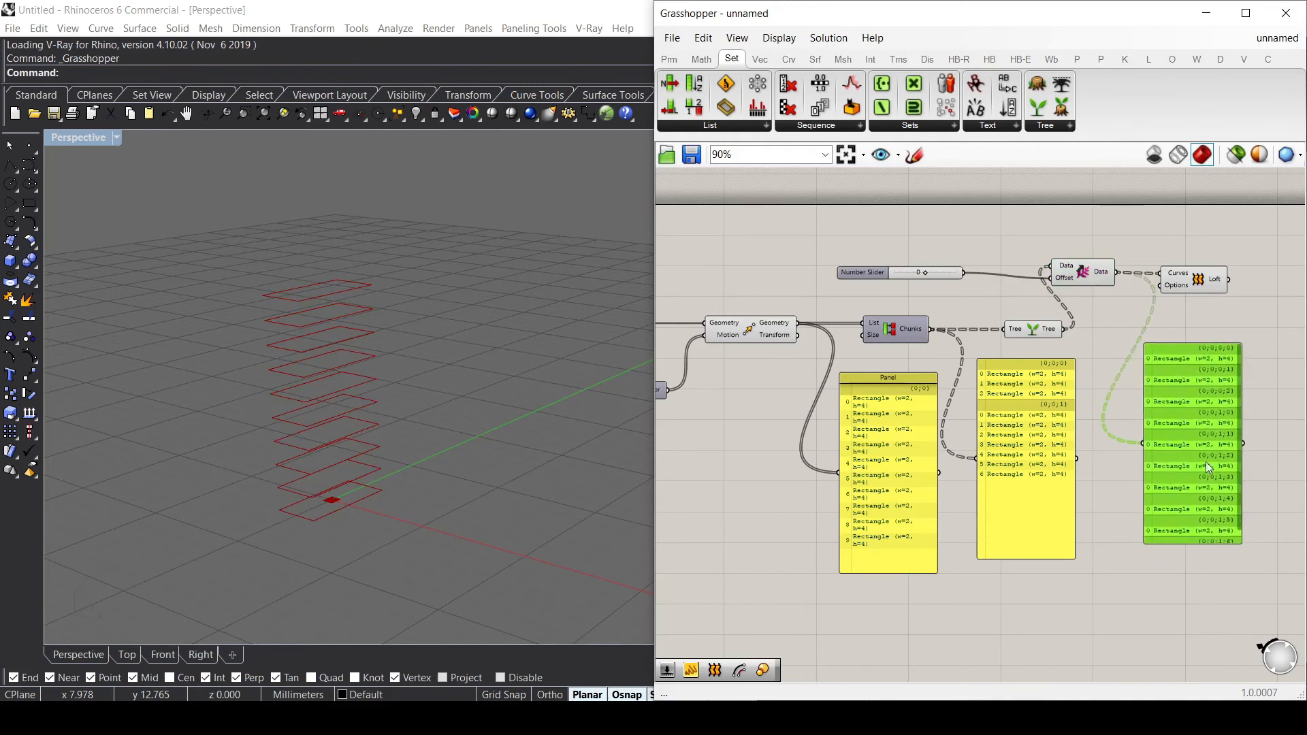
mouse_move(1195, 400)
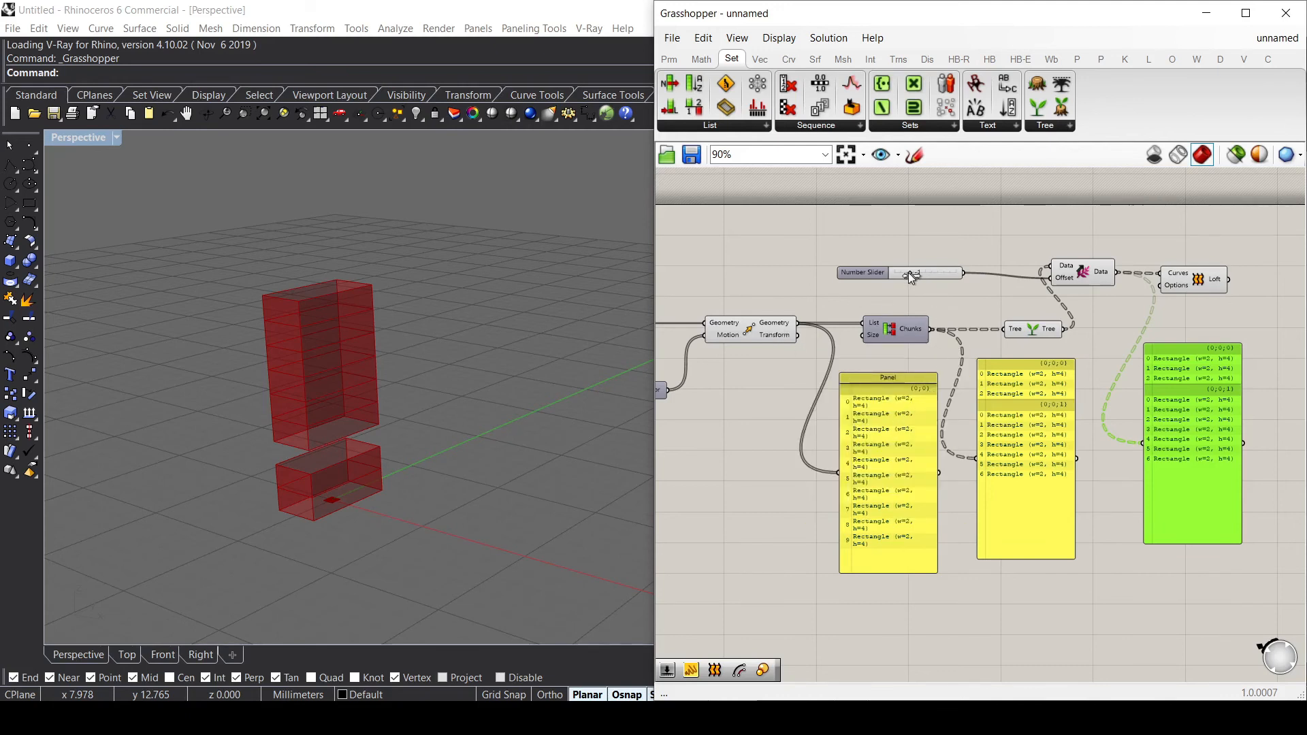
left_click_drag(912, 273, 895, 272)
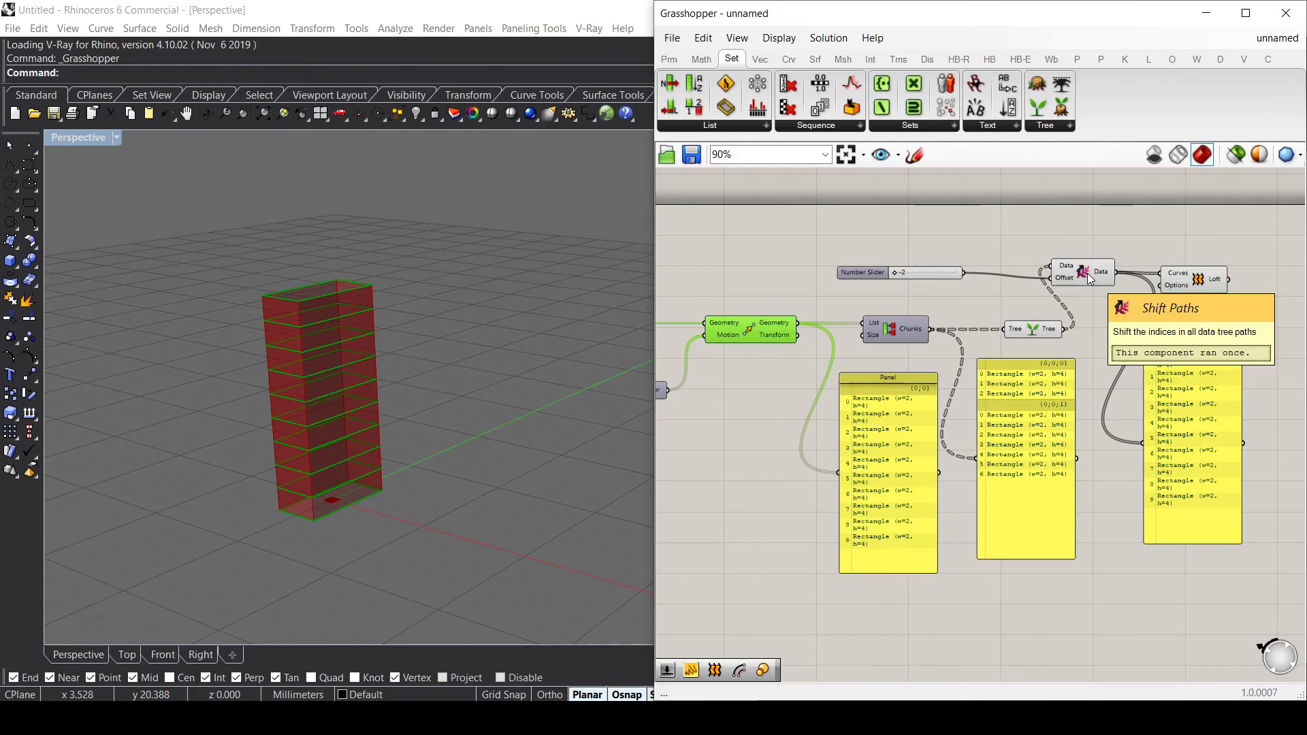
mouse_move(1086, 279)
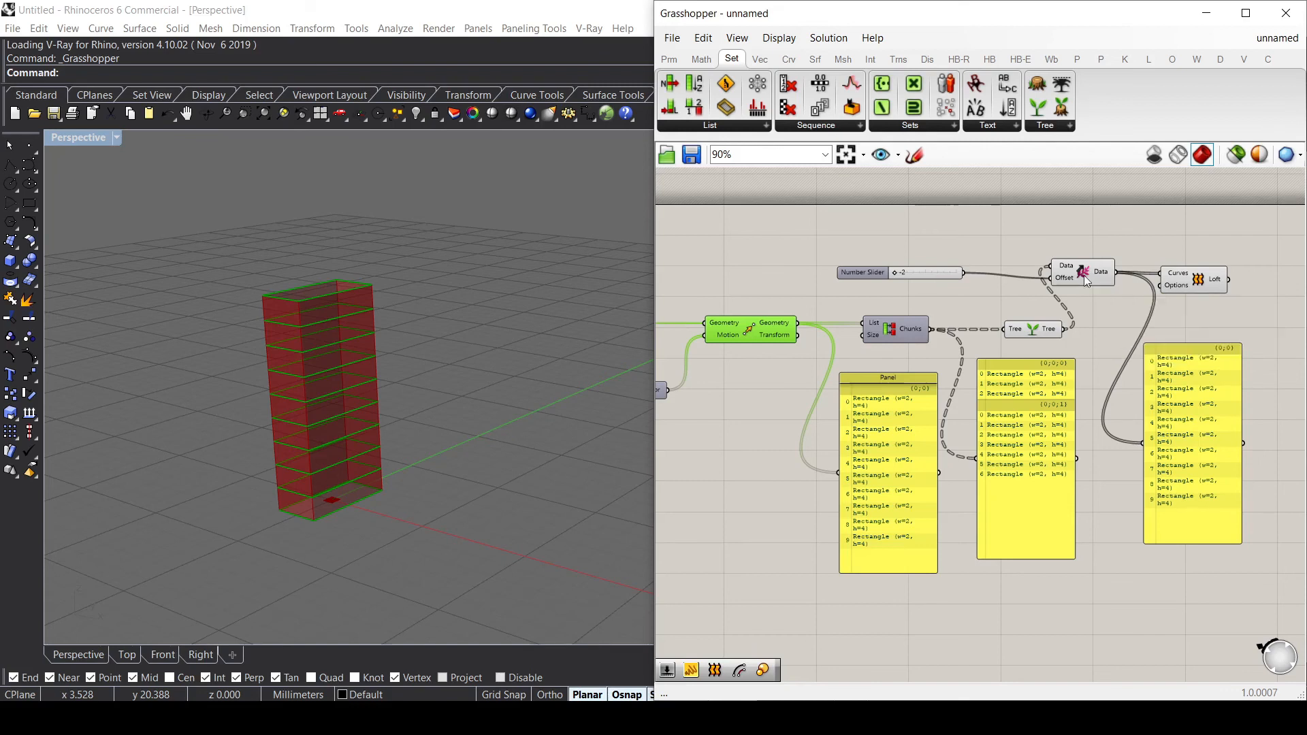
mouse_move(1066, 279)
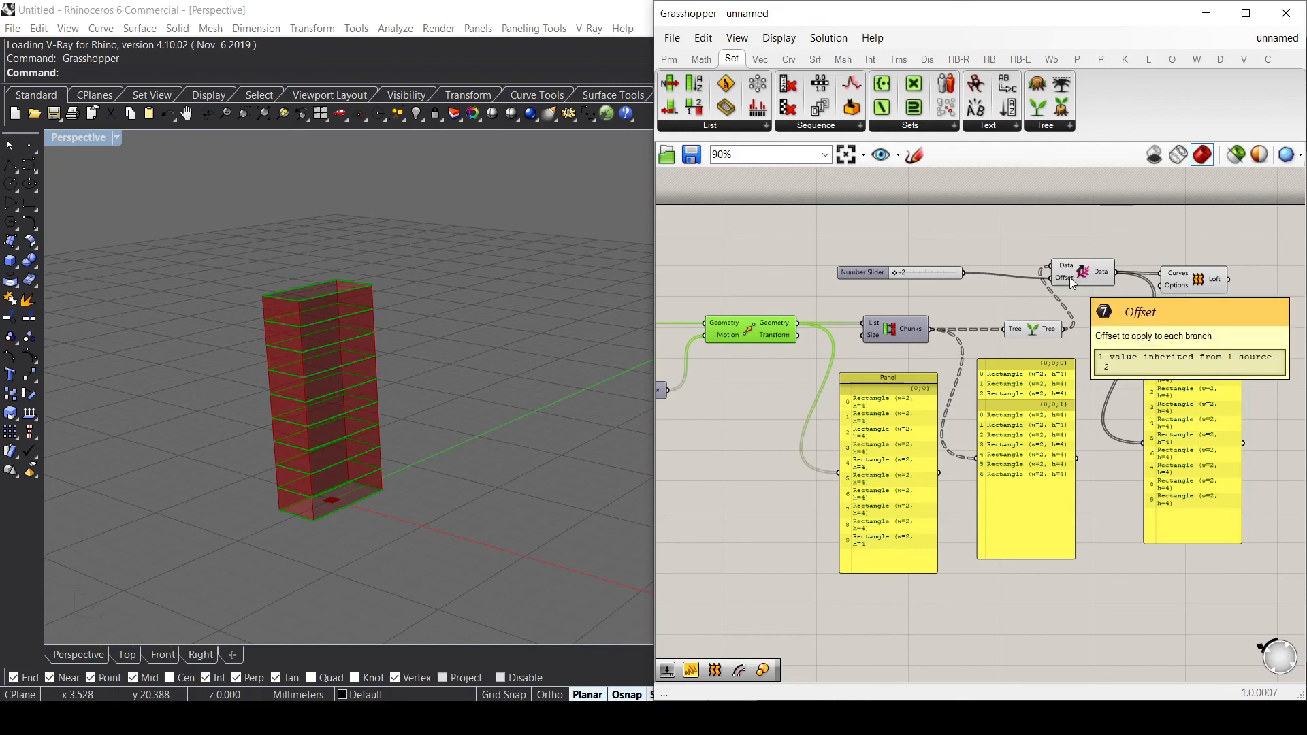